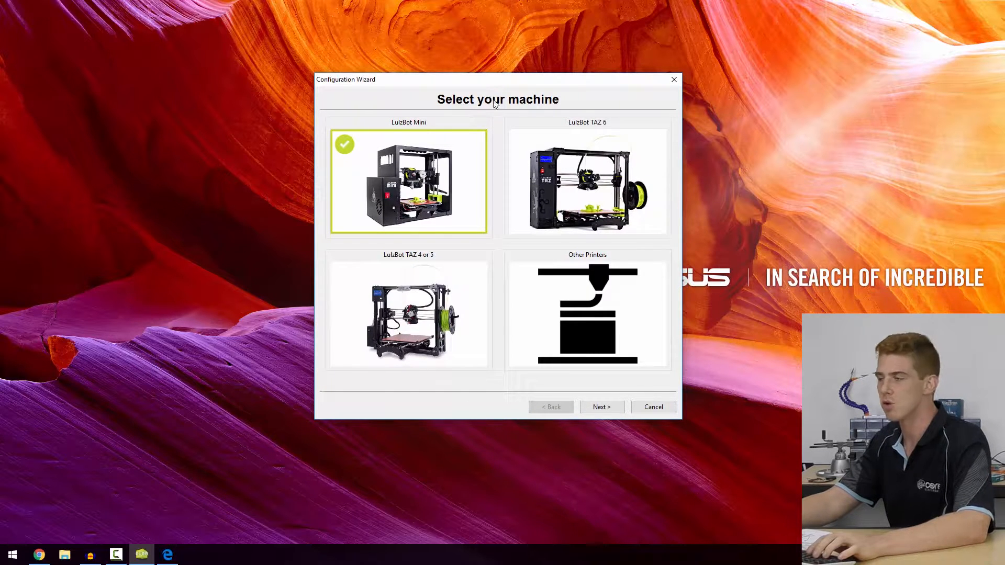
mouse_move(504, 314)
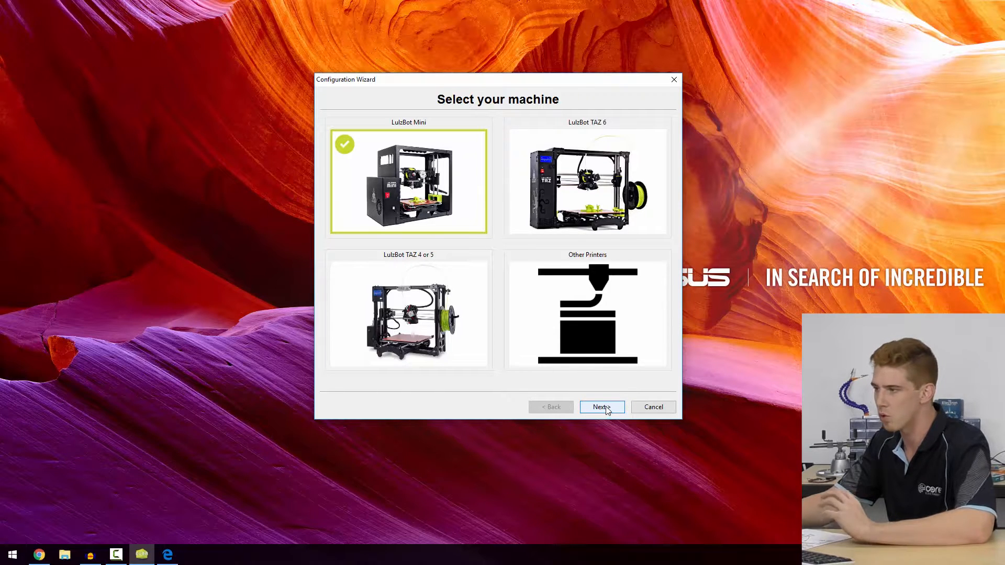
mouse_move(639, 453)
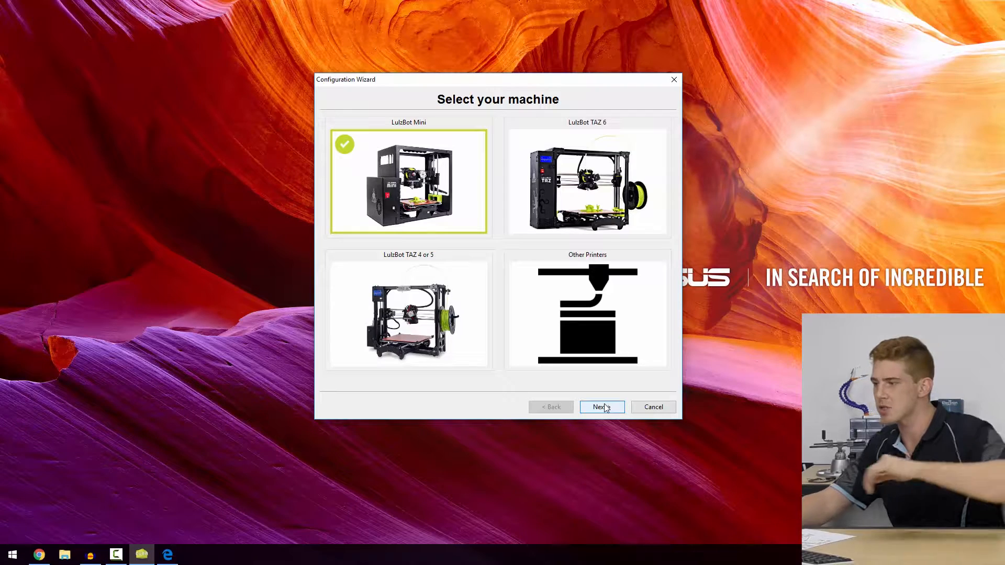
Finish the configuration wizard with LulzBot Mini and the standard tool head
click(600, 408)
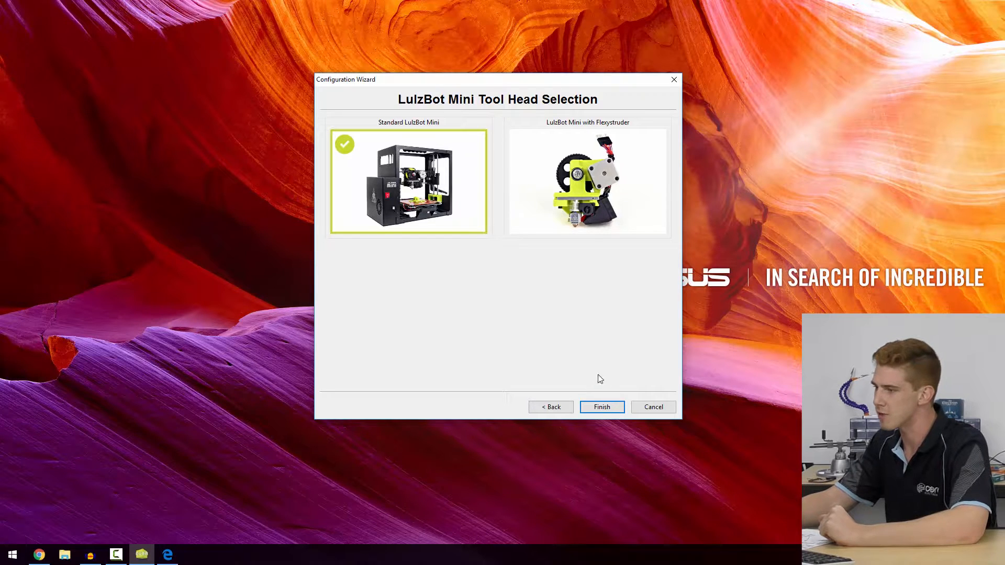
click(601, 407)
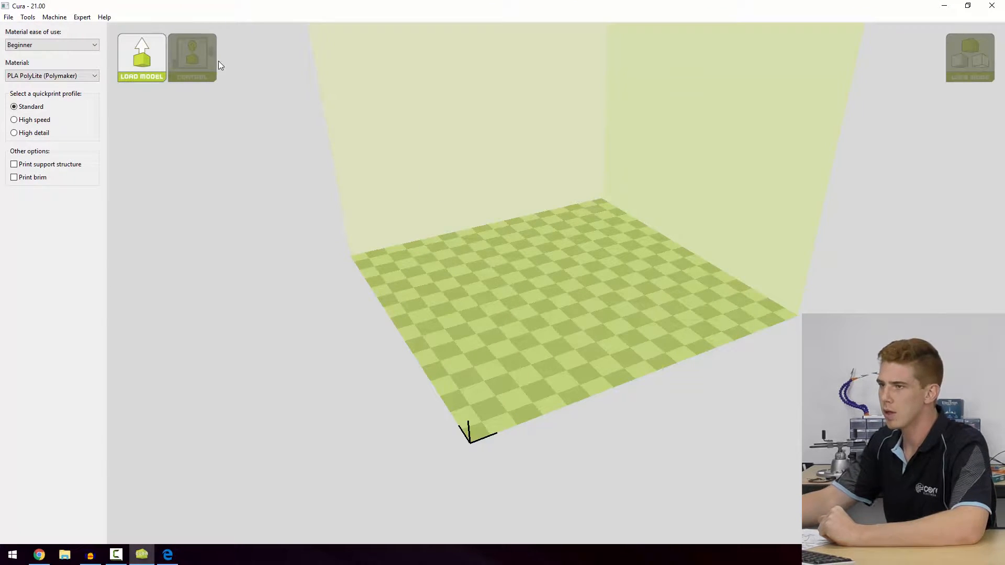
mouse_move(328, 198)
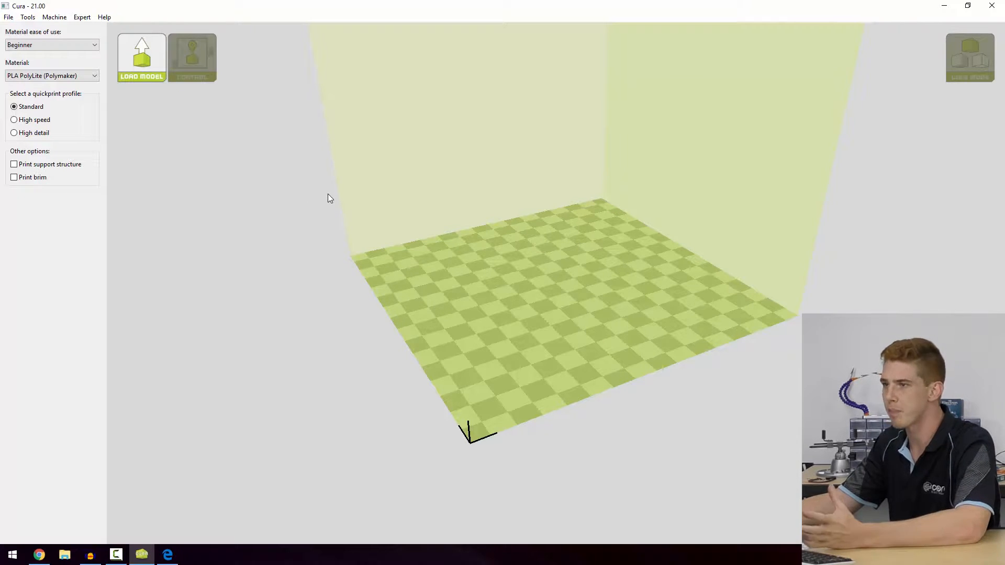
mouse_move(104, 189)
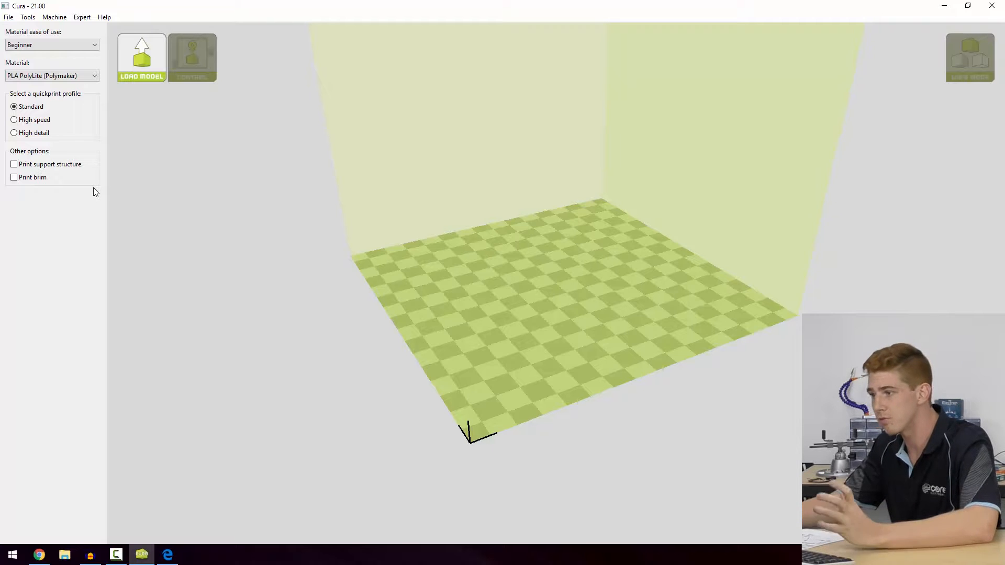
mouse_move(418, 234)
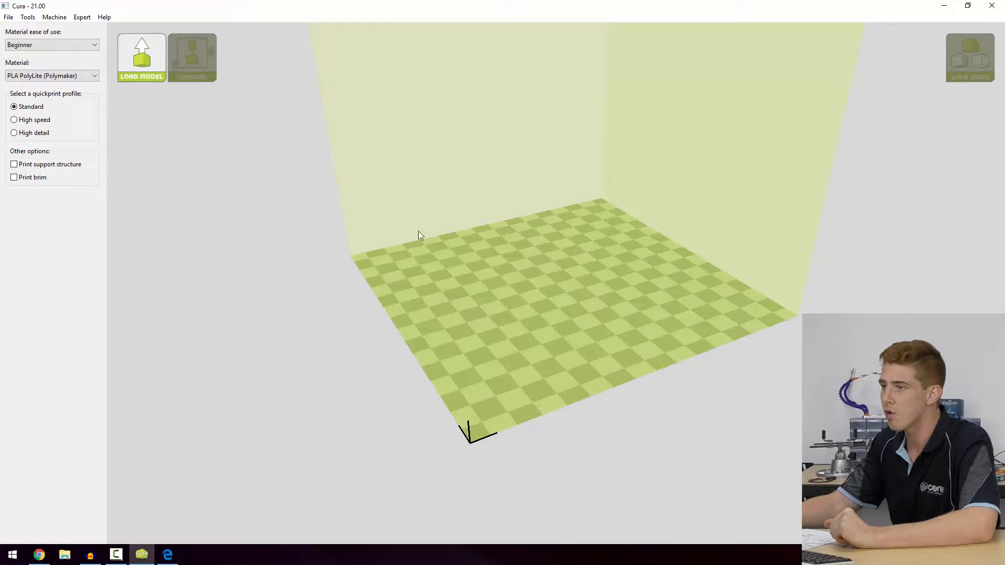
mouse_move(582, 281)
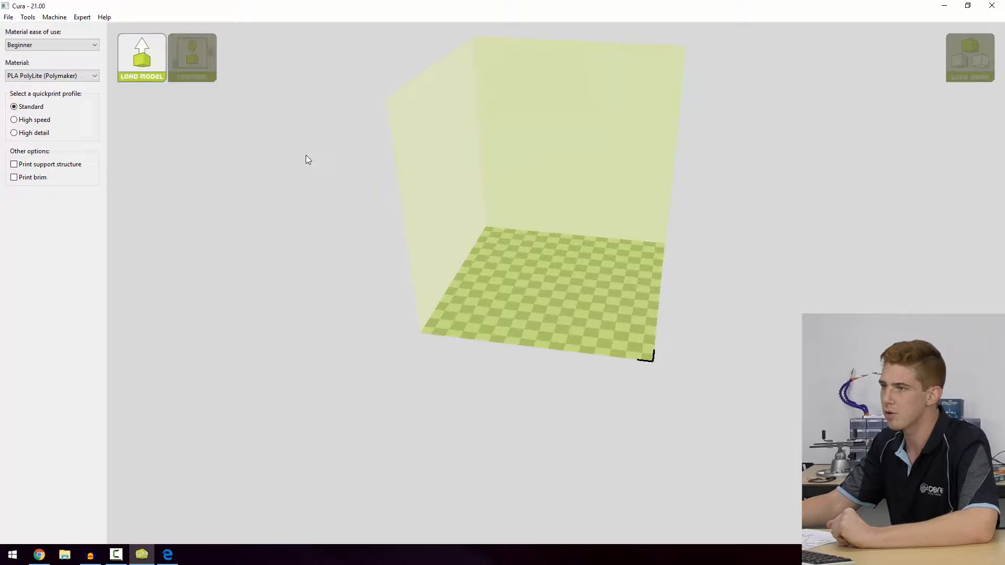
mouse_move(170, 71)
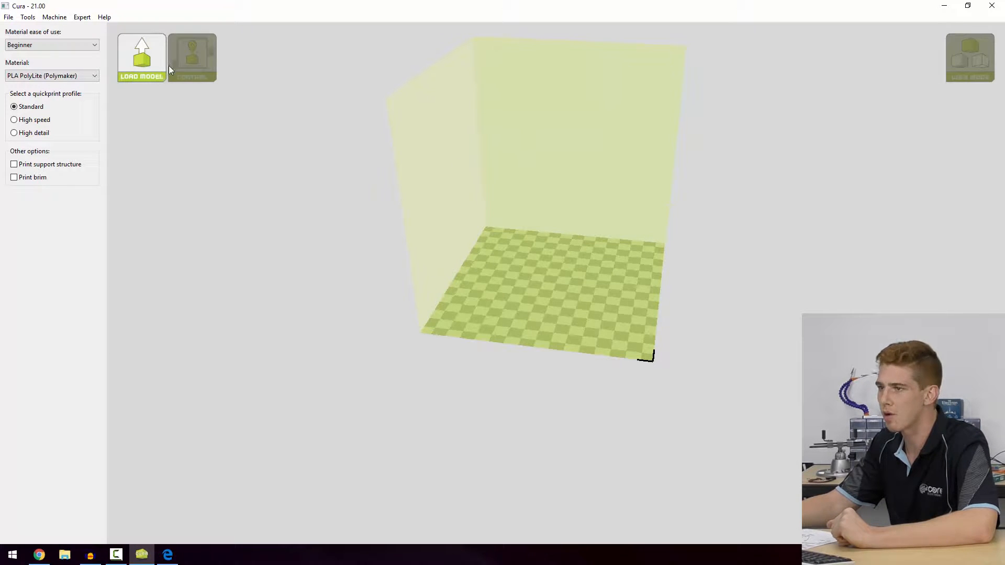
Survey the File, Expert, Machine and Tools menus, ending back on the File menu
click(9, 16)
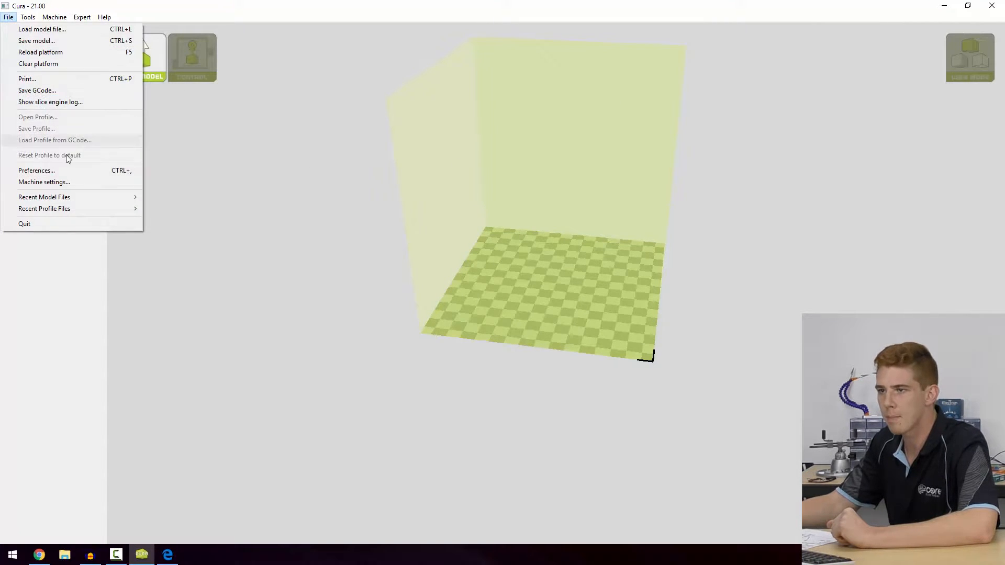
click(81, 17)
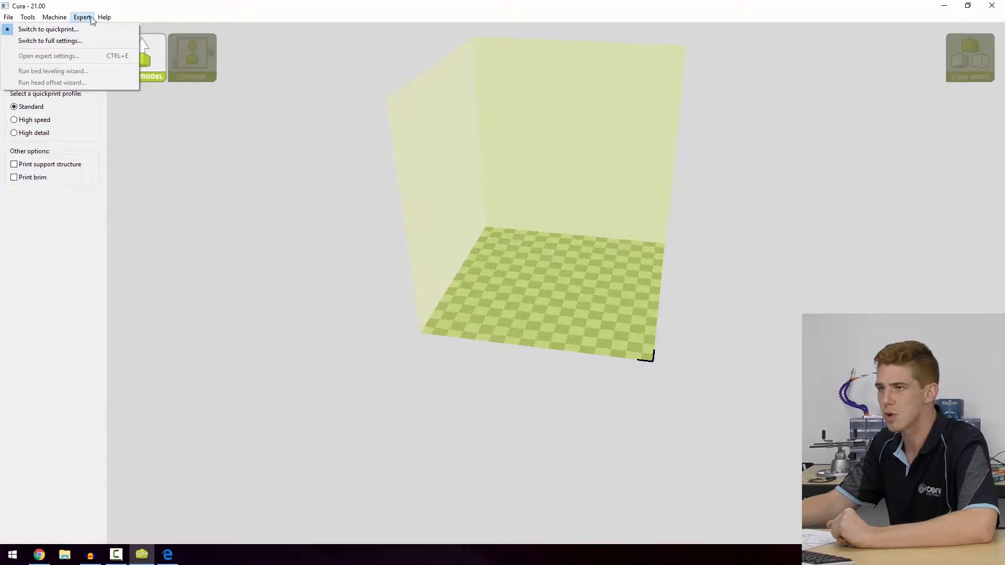
click(54, 17)
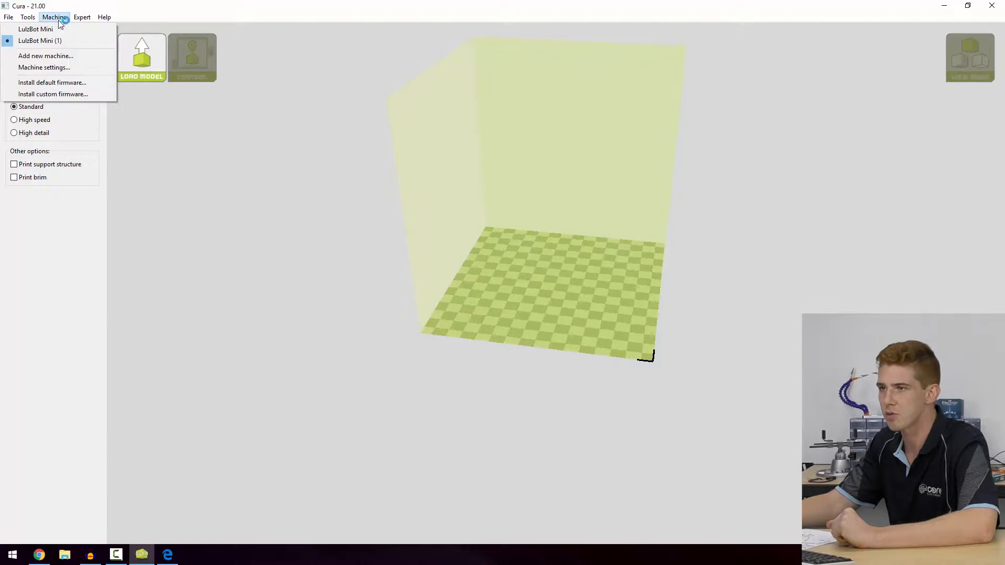
click(27, 16)
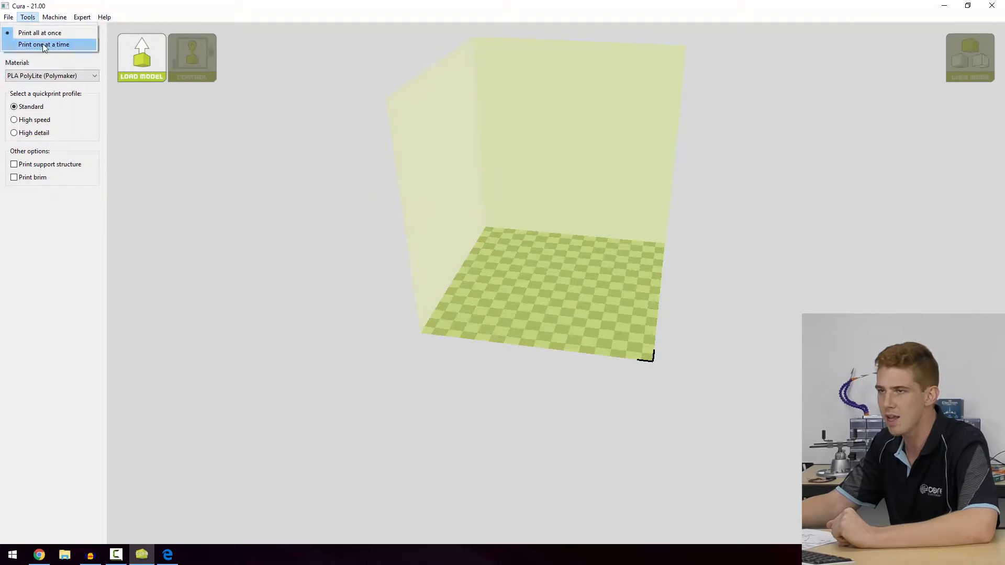
click(9, 17)
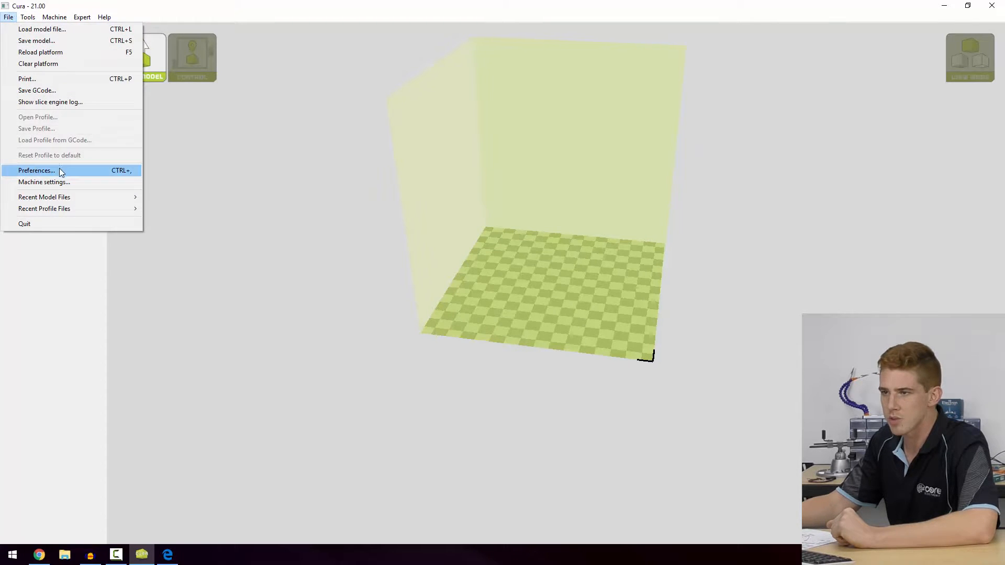
Review preferences keeping filament density 1240 and cost 37.00 per kg, then accept them
click(36, 170)
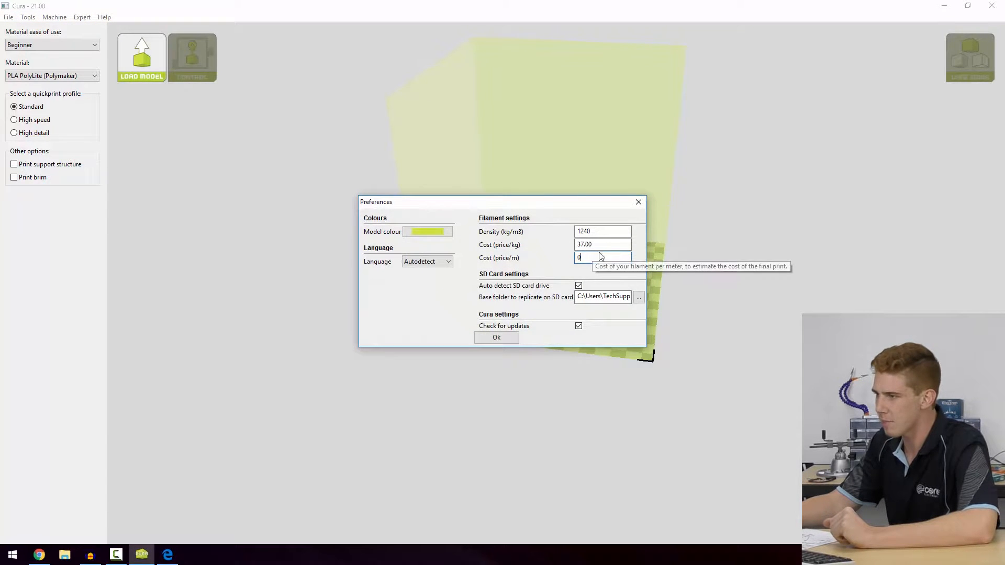
mouse_move(603, 244)
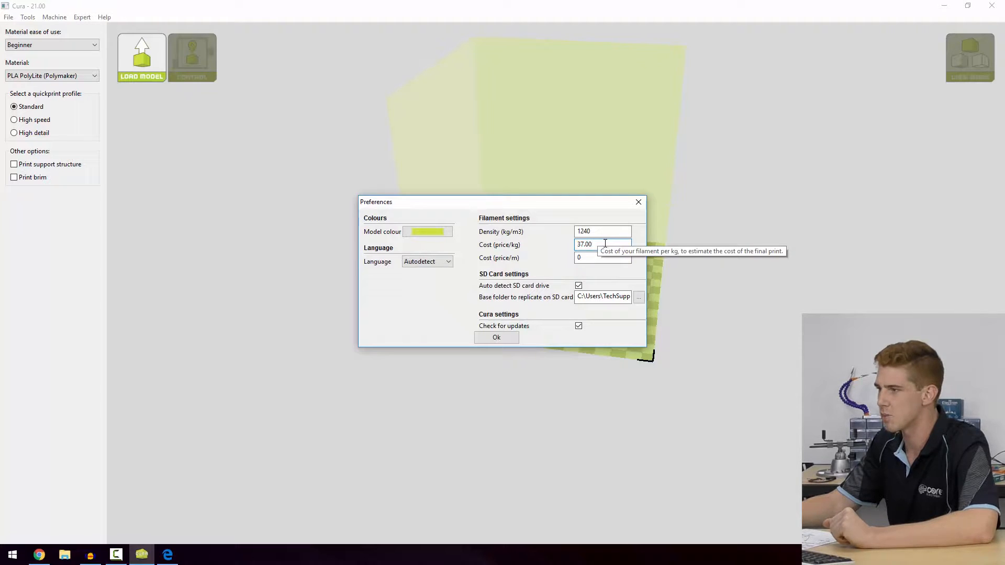
mouse_move(441, 265)
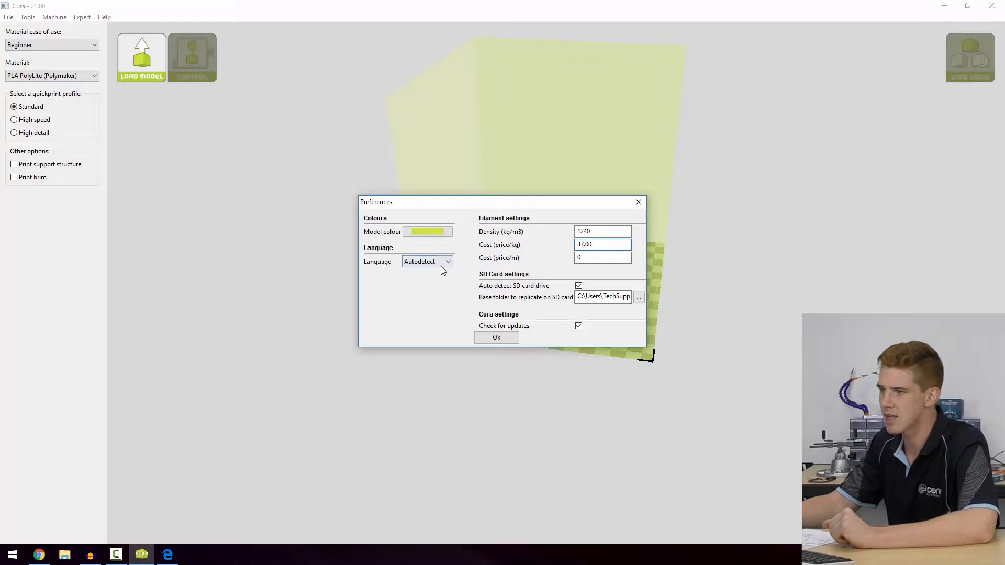
mouse_move(532, 289)
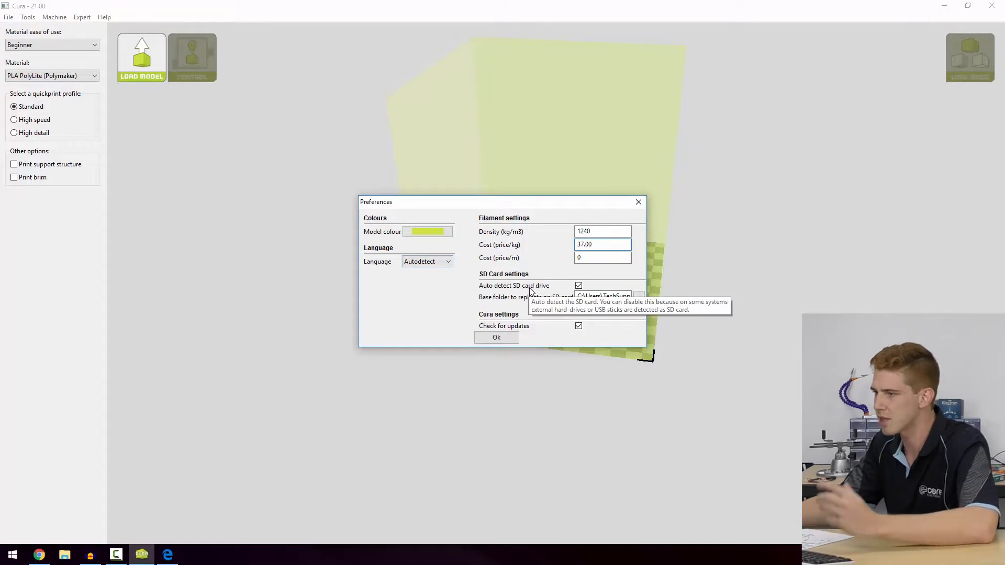
mouse_move(543, 292)
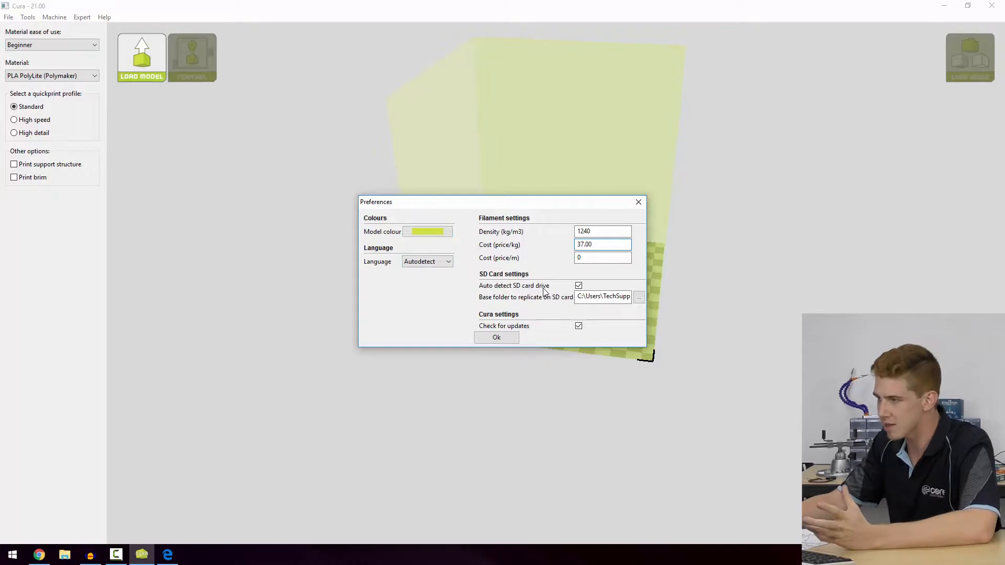
mouse_move(543, 290)
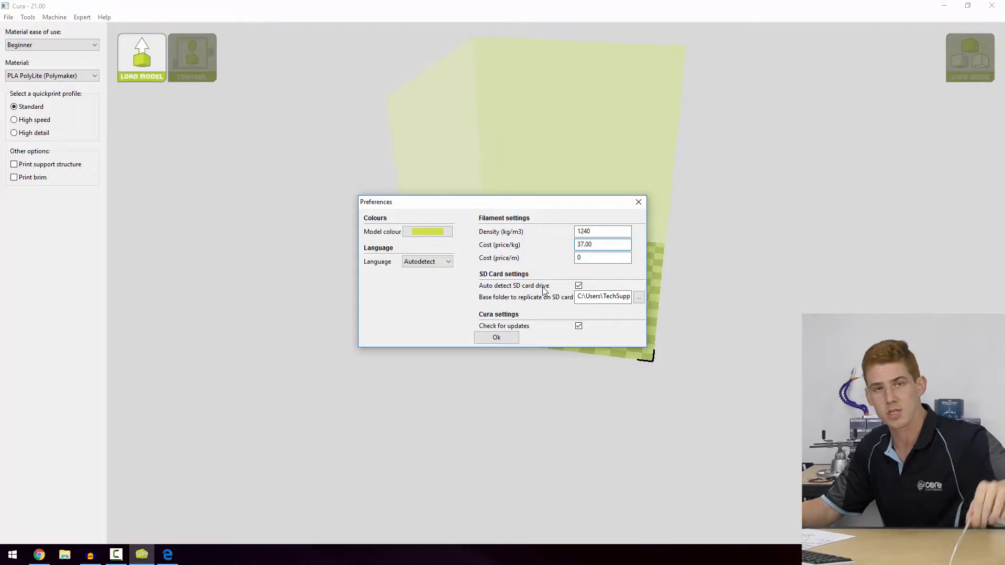
click(603, 244)
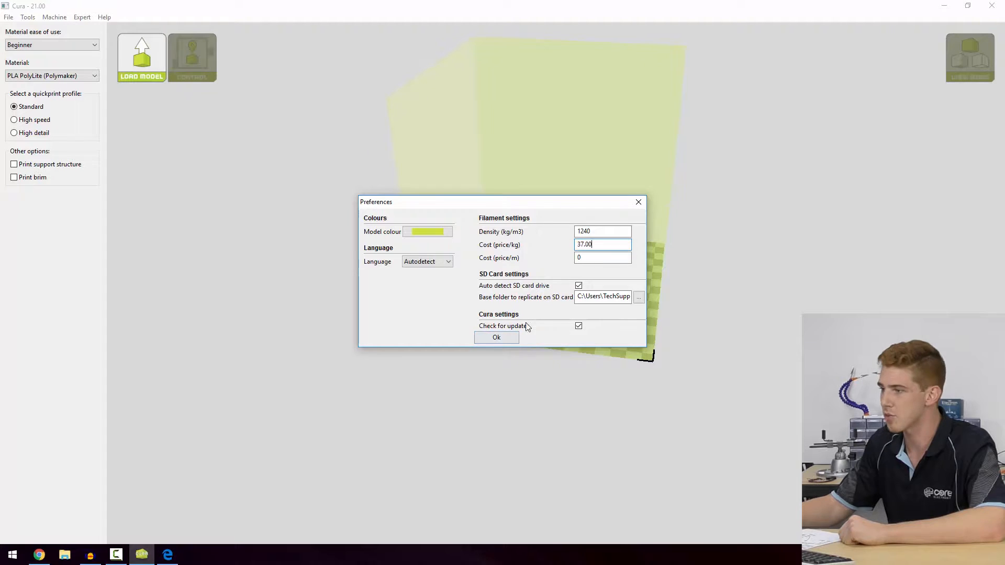
mouse_move(496, 338)
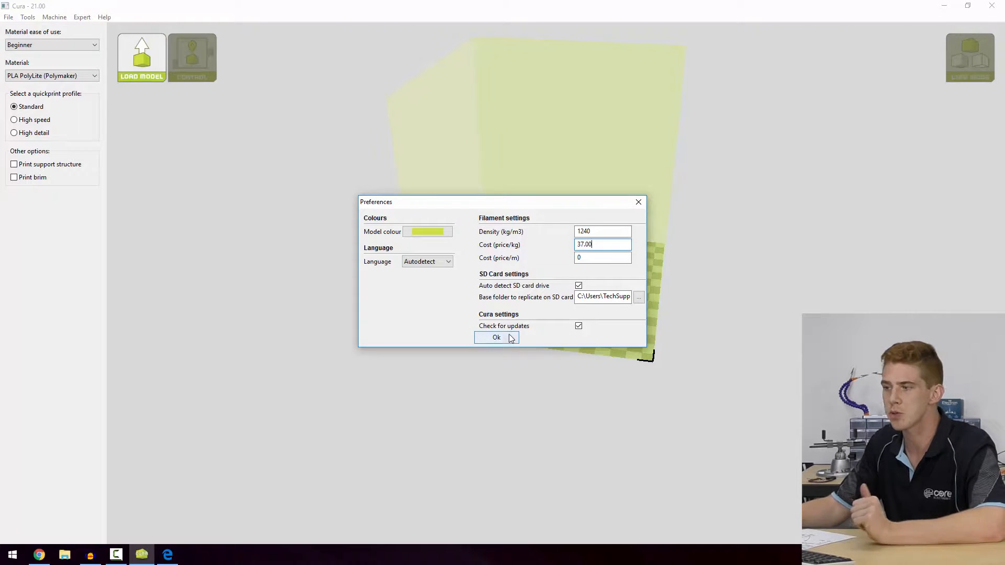
click(496, 337)
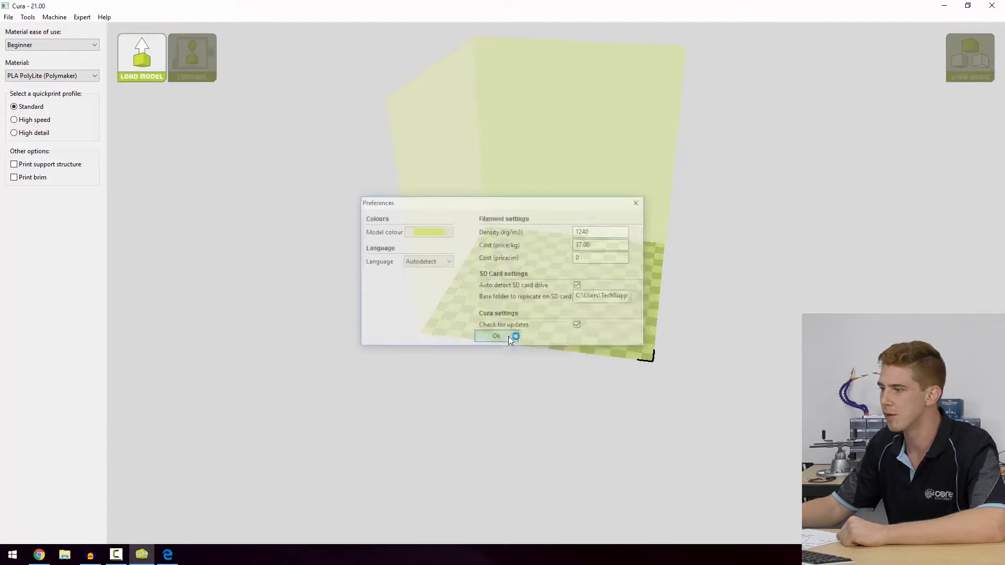
Return to the empty platform with Beginner ease of use, PLA PolyLite and Standard profile
click(495, 336)
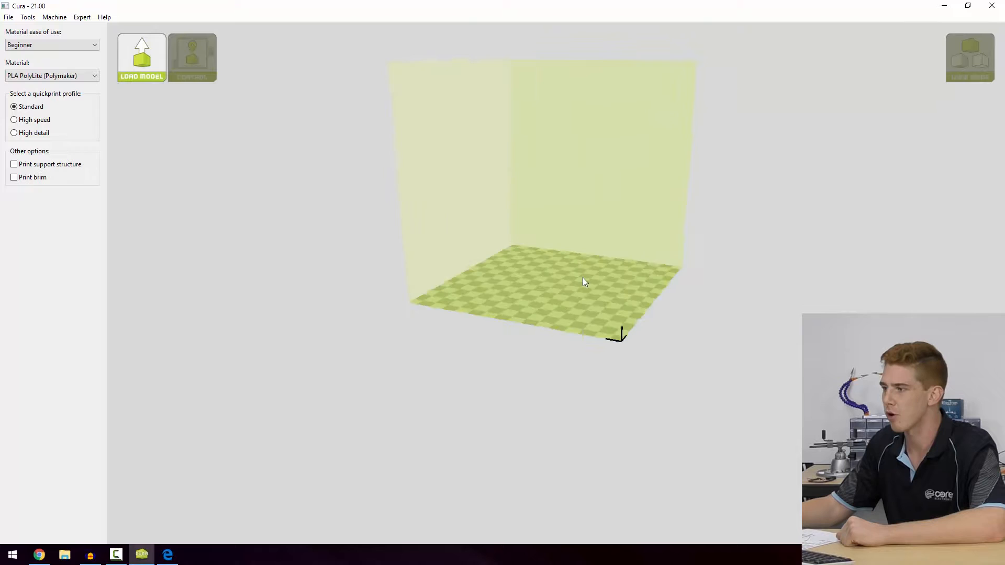
scroll(down, 3)
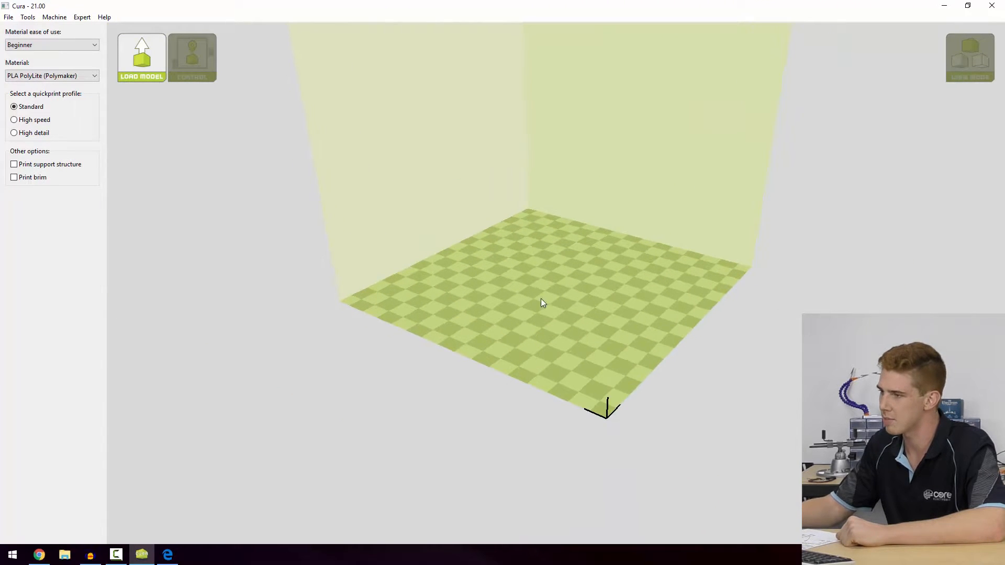
mouse_move(484, 298)
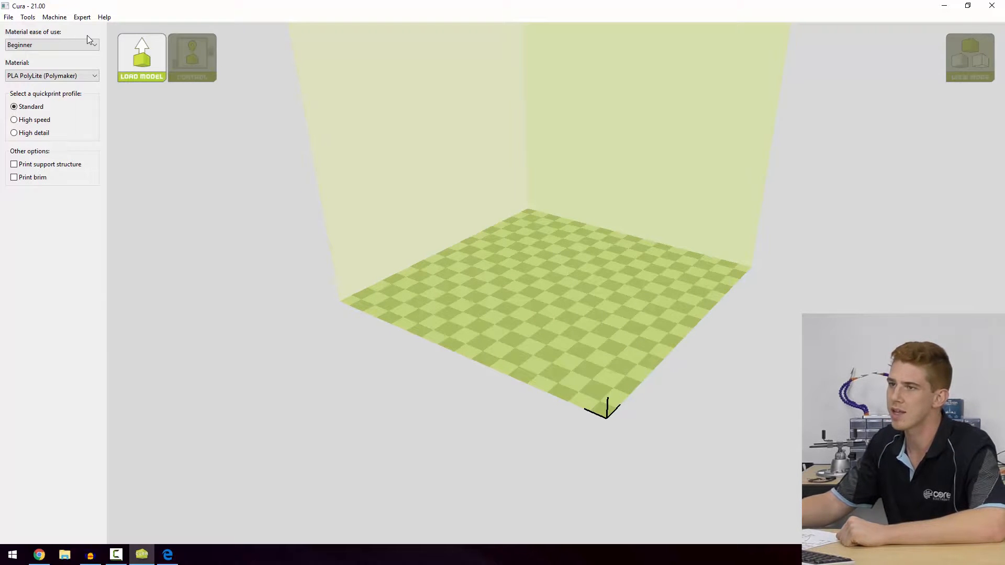
Load Rocktopus.stl from the recent model files onto the build platform
click(8, 17)
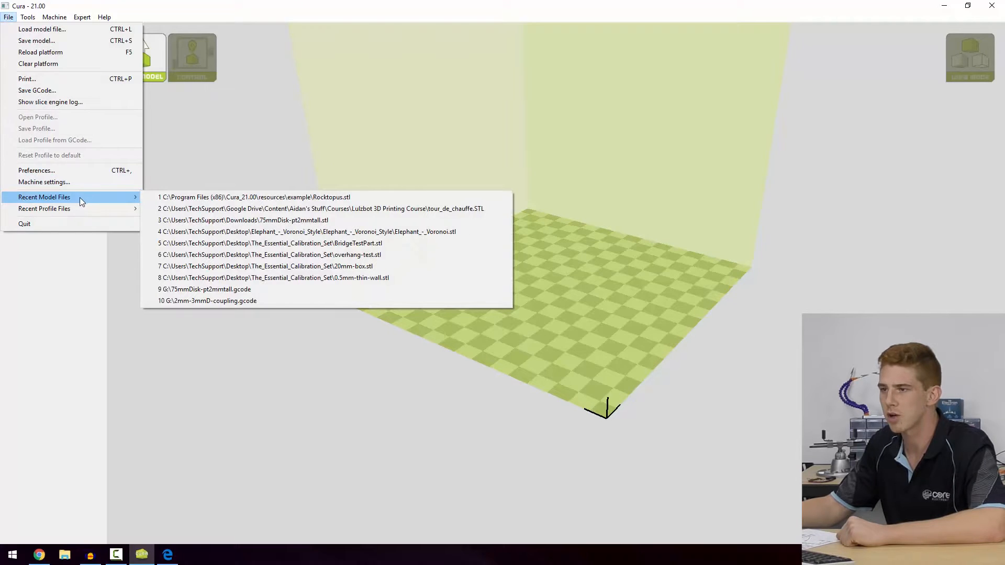
mouse_move(50, 102)
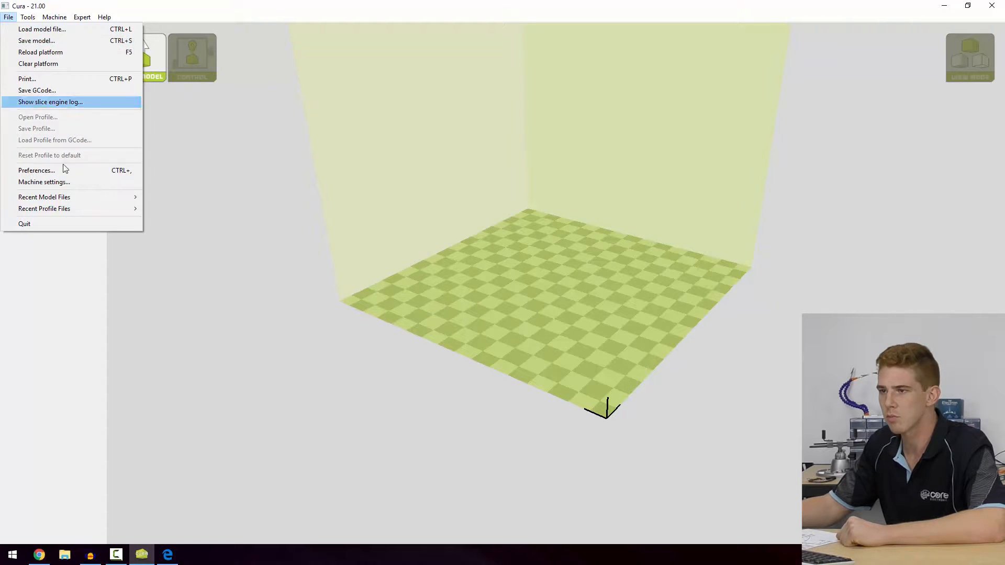
click(44, 197)
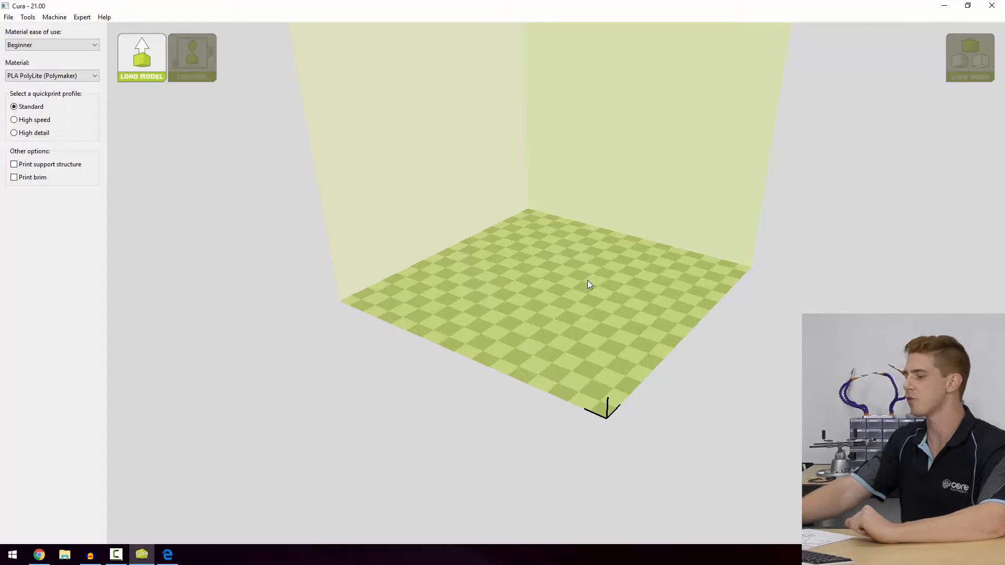
click(142, 57)
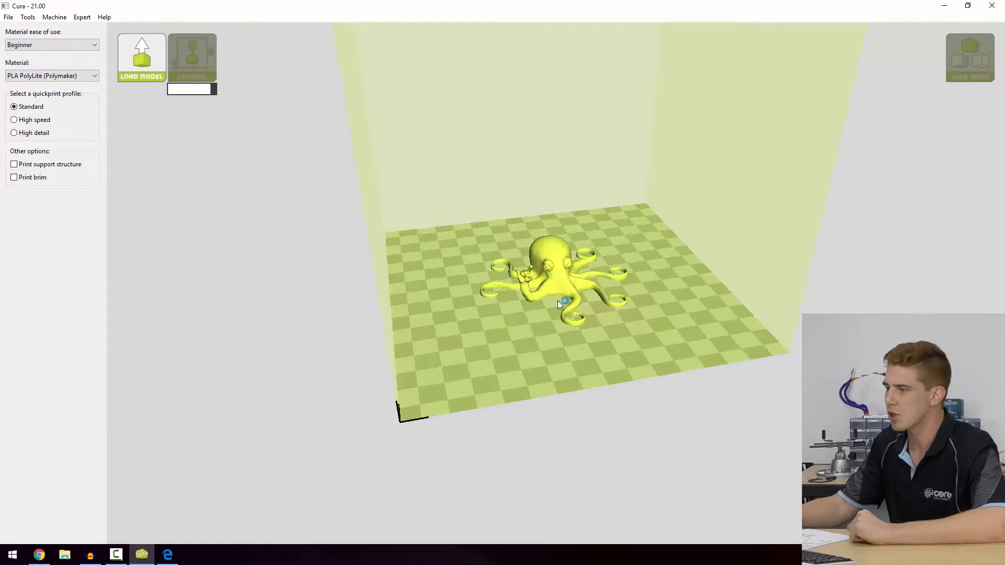
Read the 37 minute, 0.85 m, 7 g estimate and select the octopus model
click(192, 58)
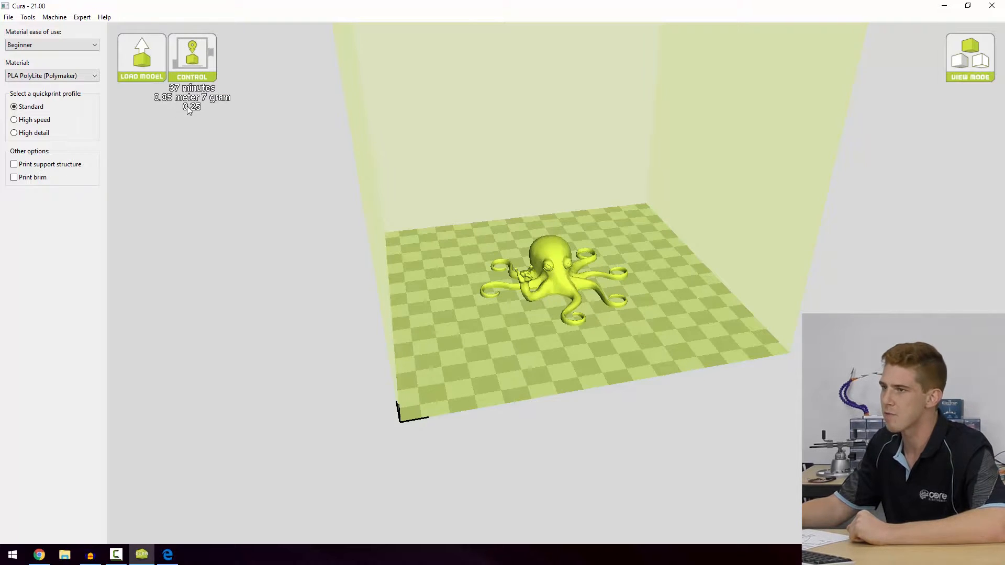
mouse_move(43, 102)
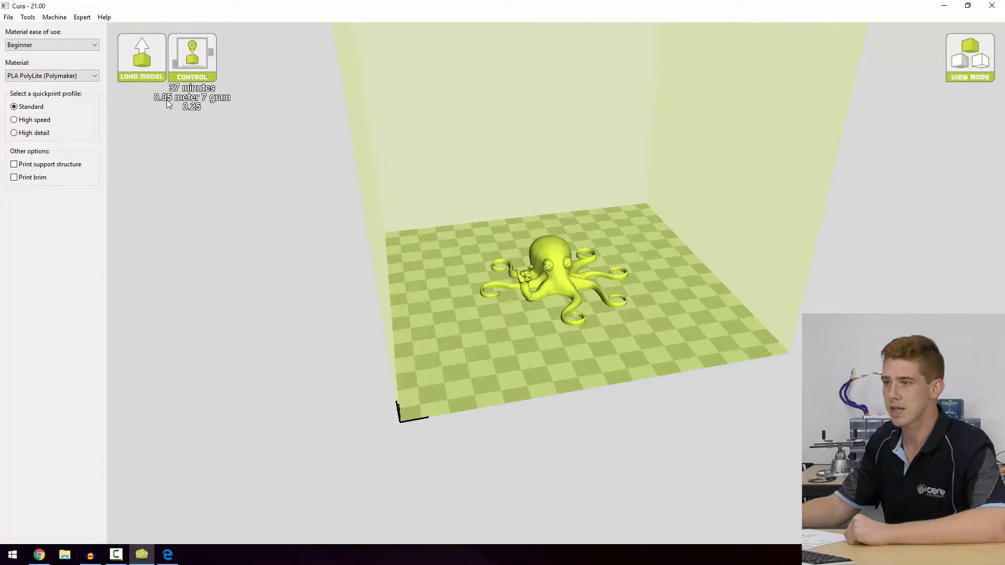
mouse_move(206, 106)
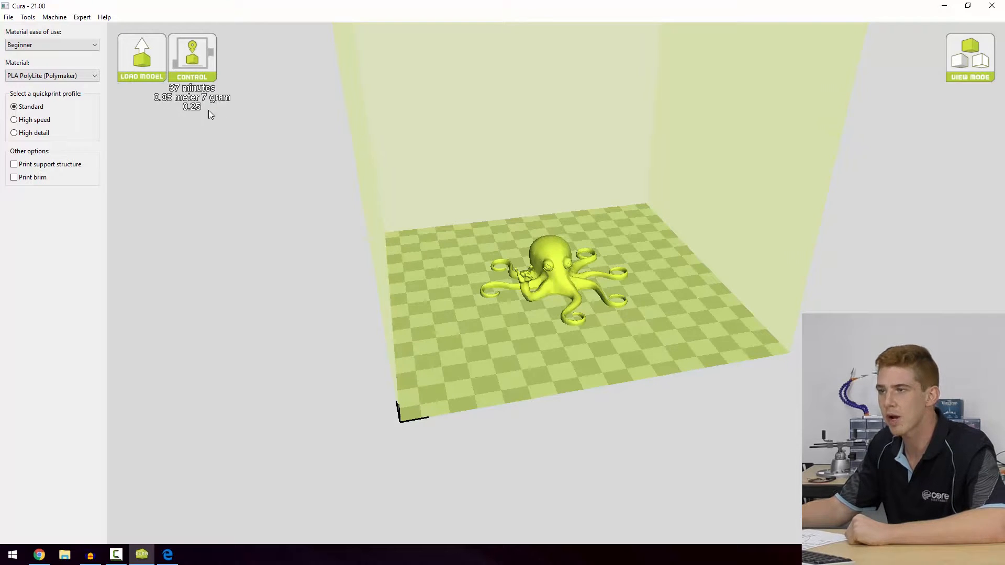
mouse_move(198, 114)
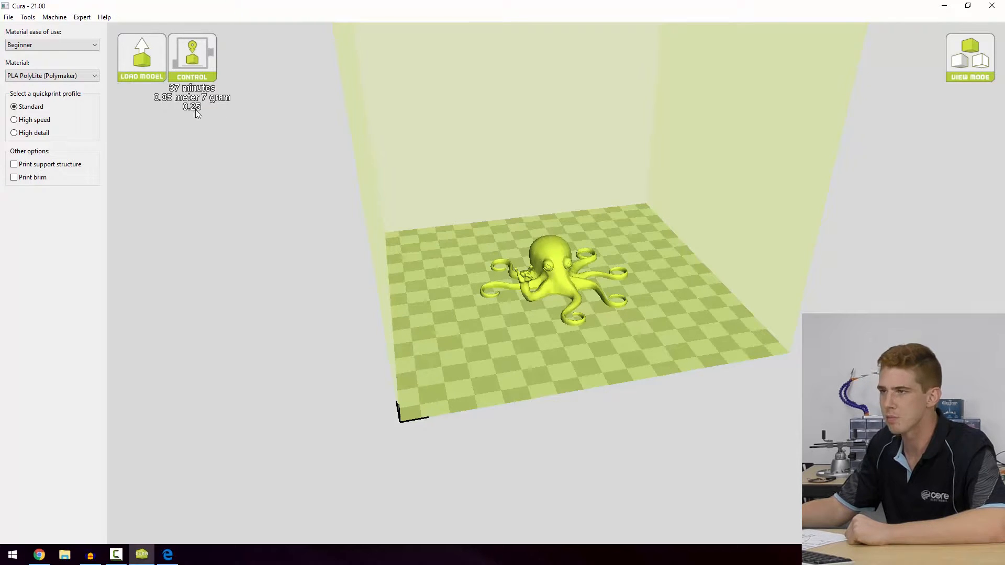
mouse_move(191, 108)
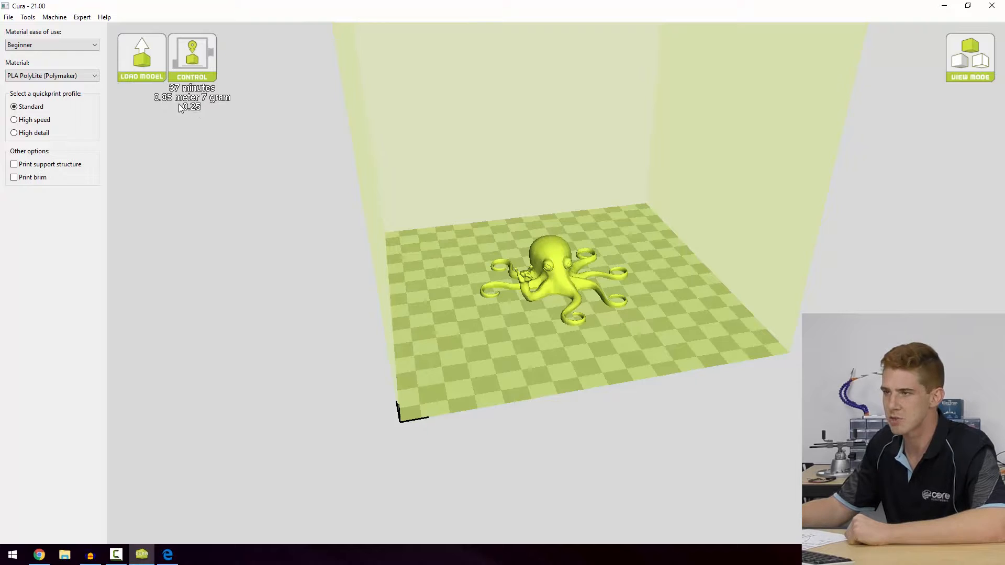
mouse_move(222, 119)
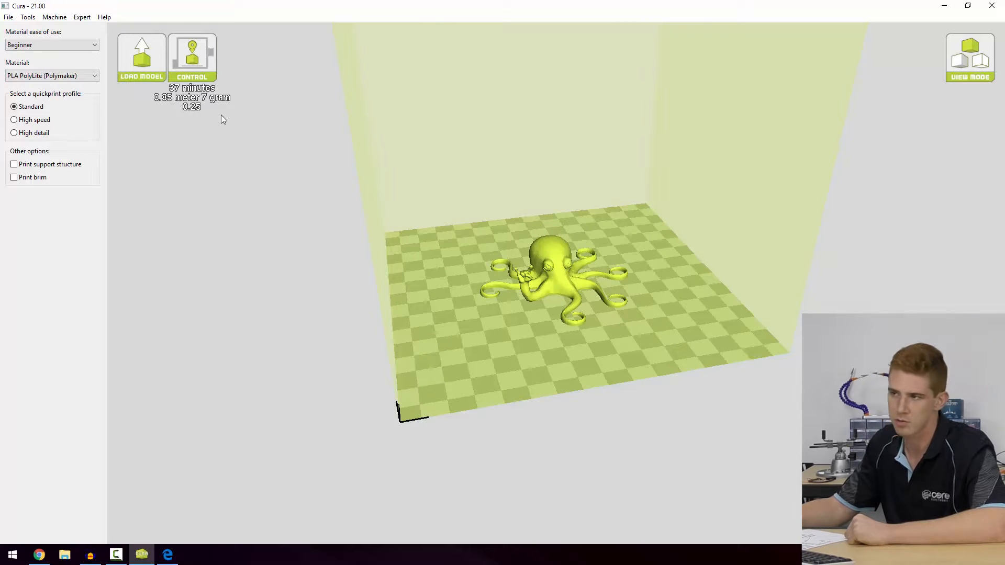
mouse_move(237, 139)
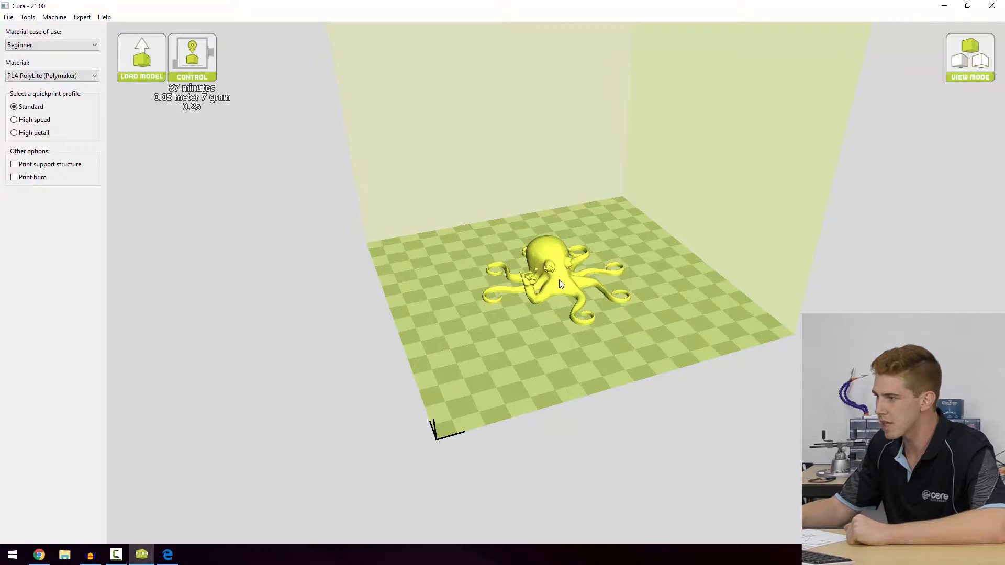
click(558, 281)
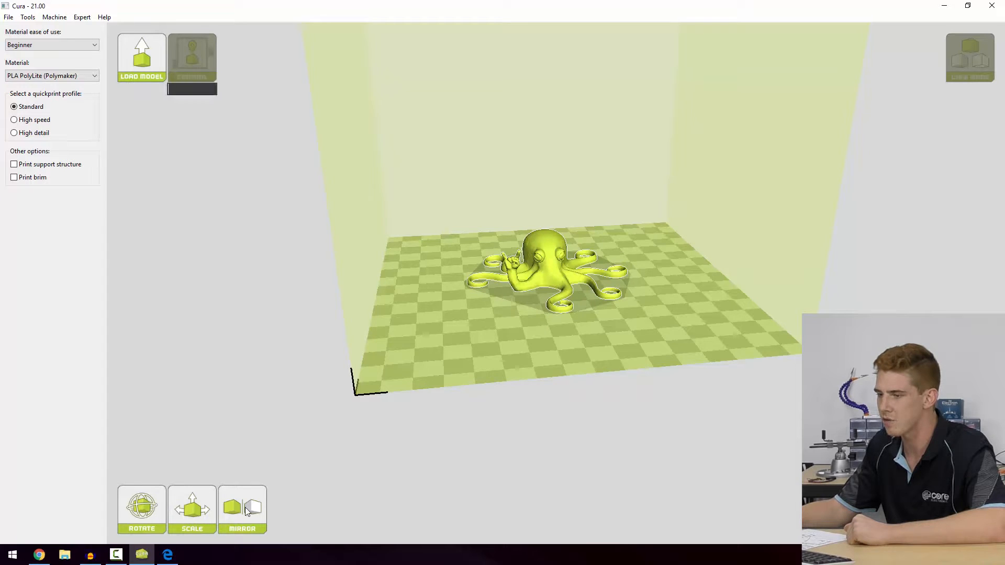
mouse_move(233, 296)
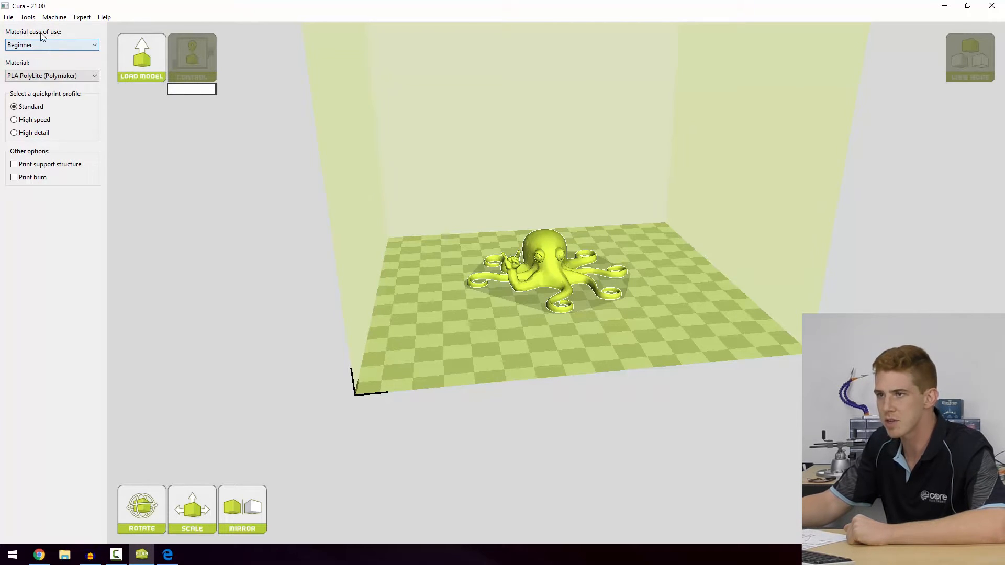
Set the Material ease of use level to All
click(51, 44)
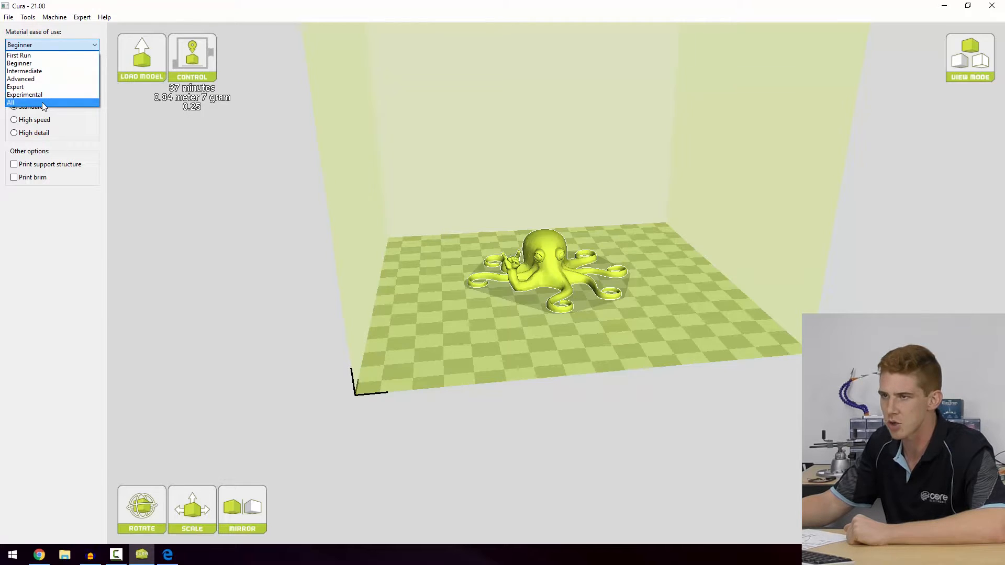
click(10, 103)
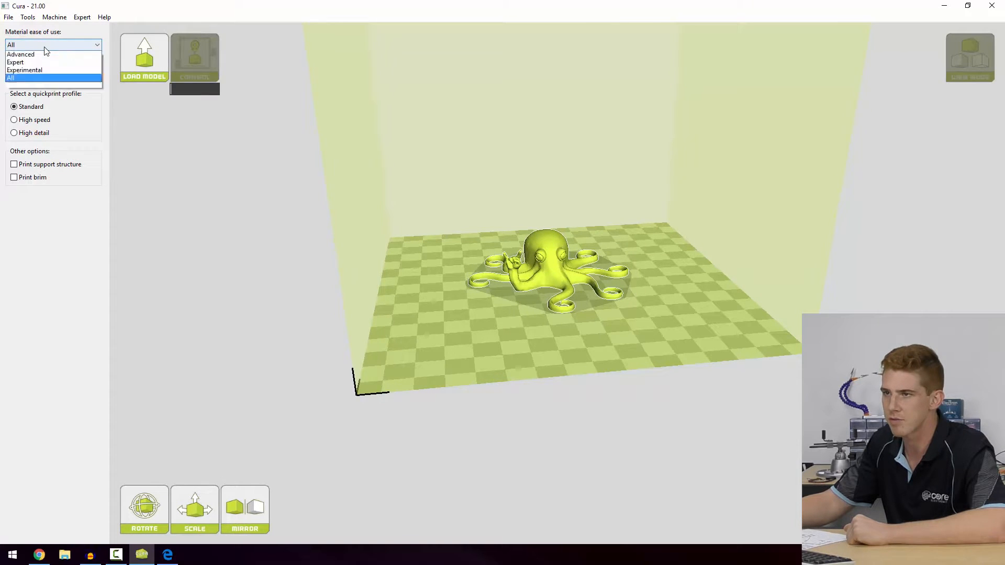
click(10, 77)
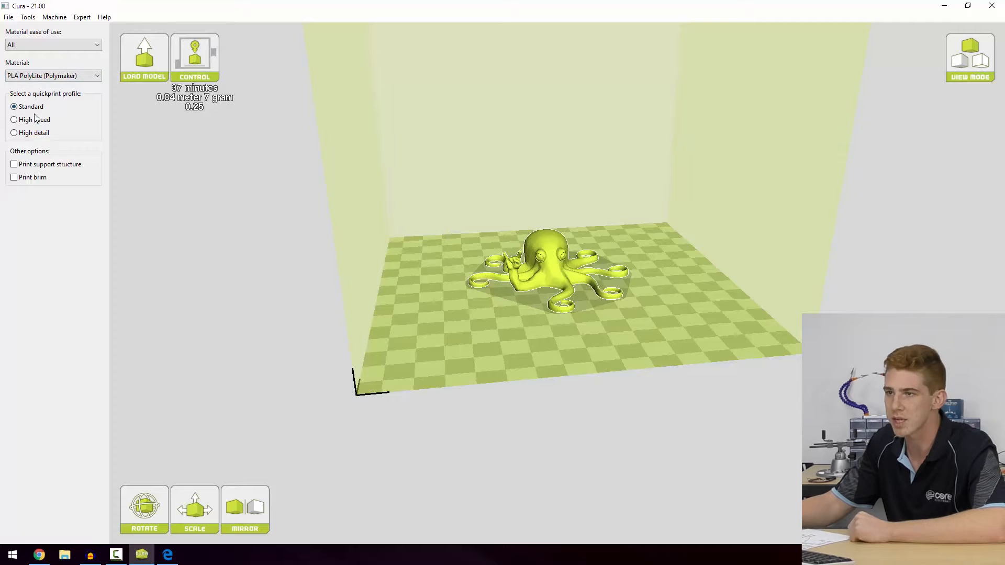
mouse_move(159, 83)
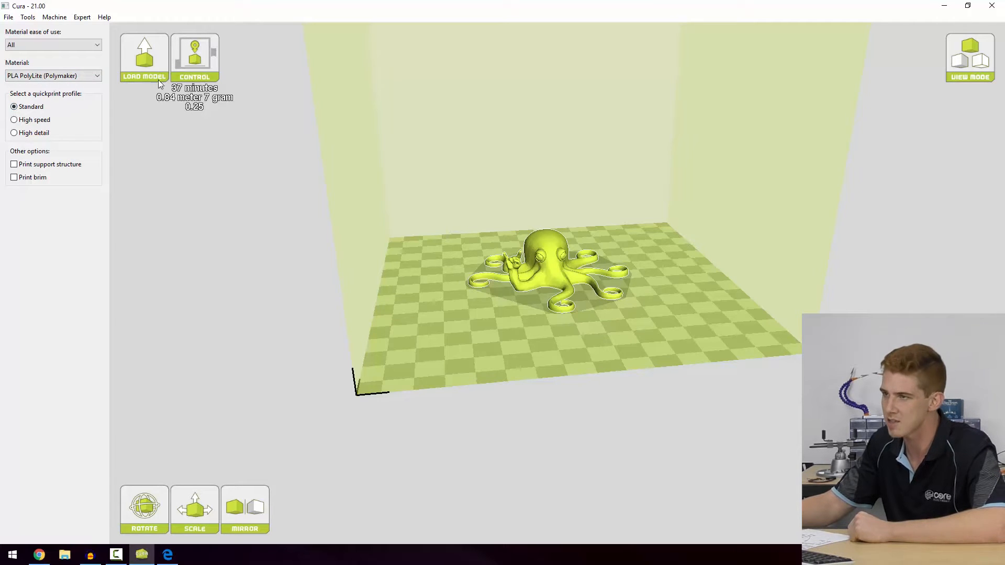
Compare High speed (26 min) and High detail (1 h 3 min) profiles, then return to Standard at 37 minutes
click(13, 119)
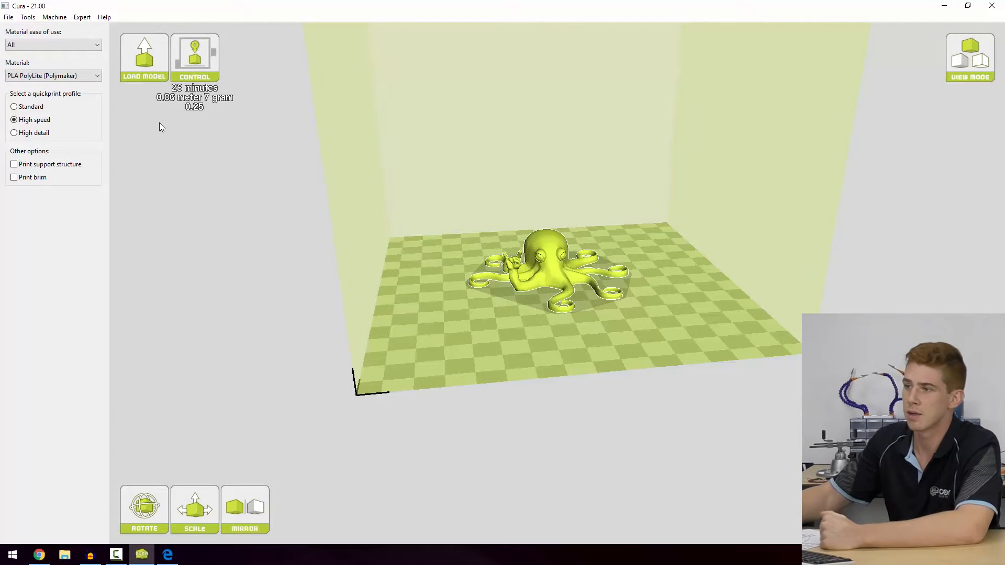
click(14, 133)
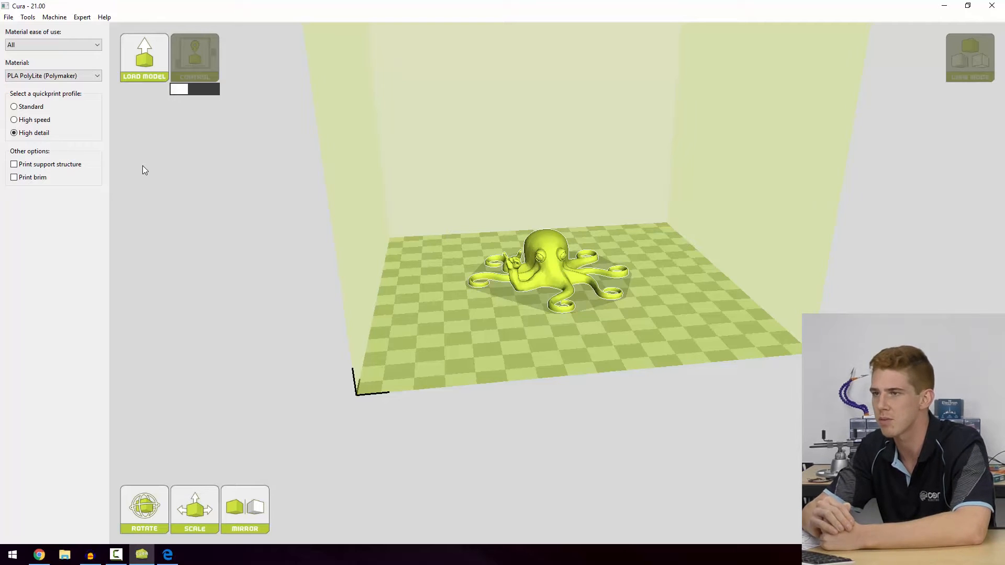
click(195, 58)
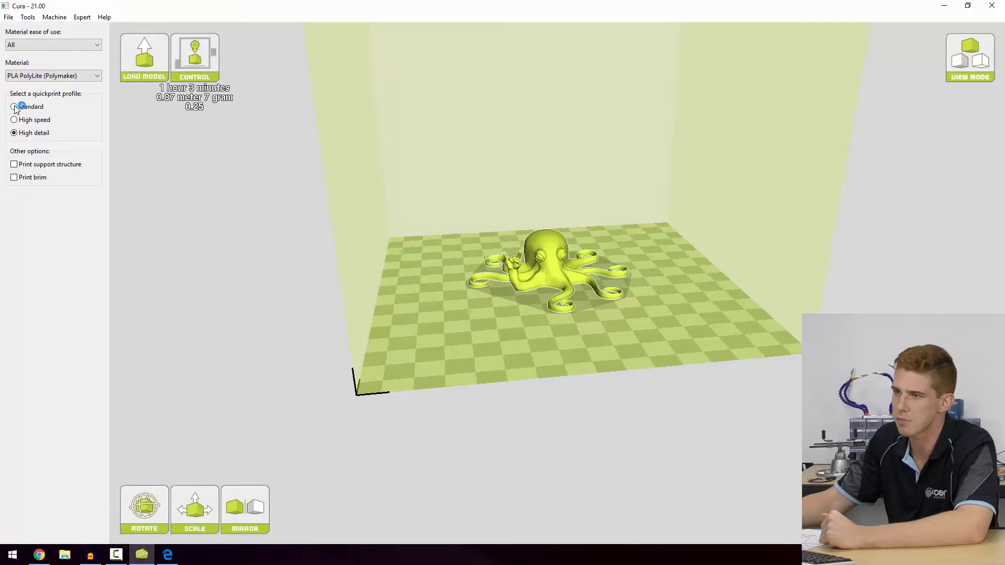
click(13, 107)
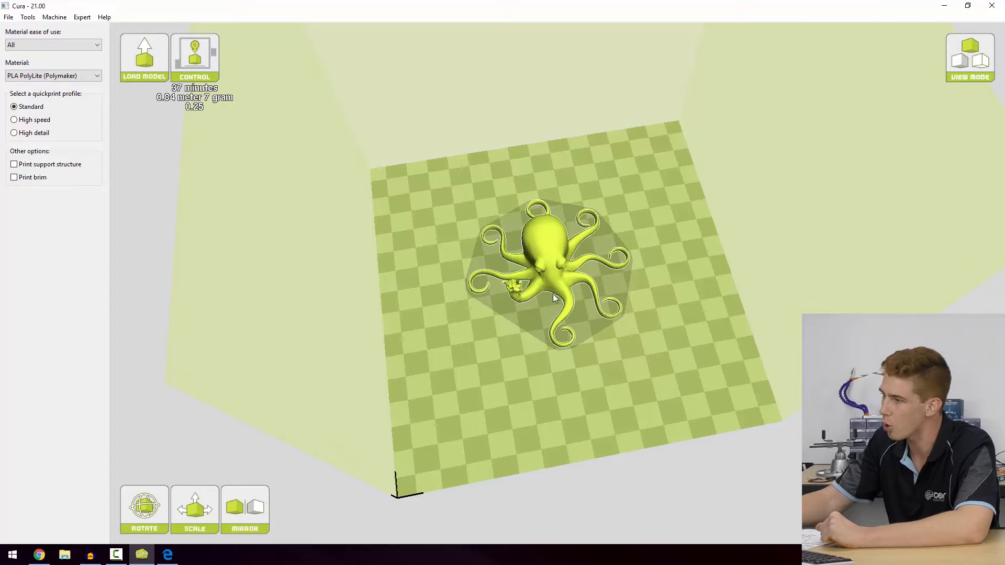
mouse_move(935, 87)
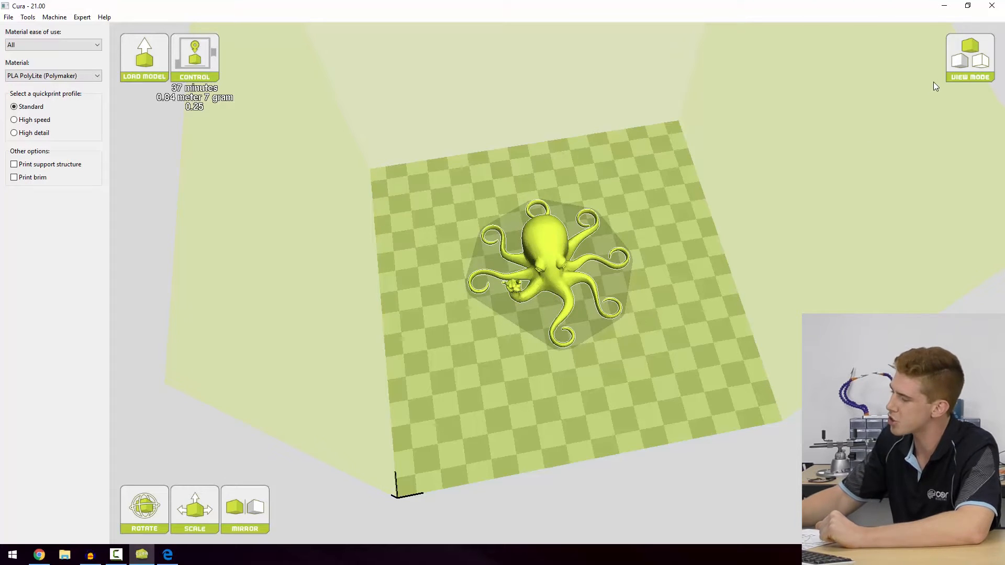
Switch the view mode to Layers to inspect the first layer's skirt and toolpaths
click(969, 58)
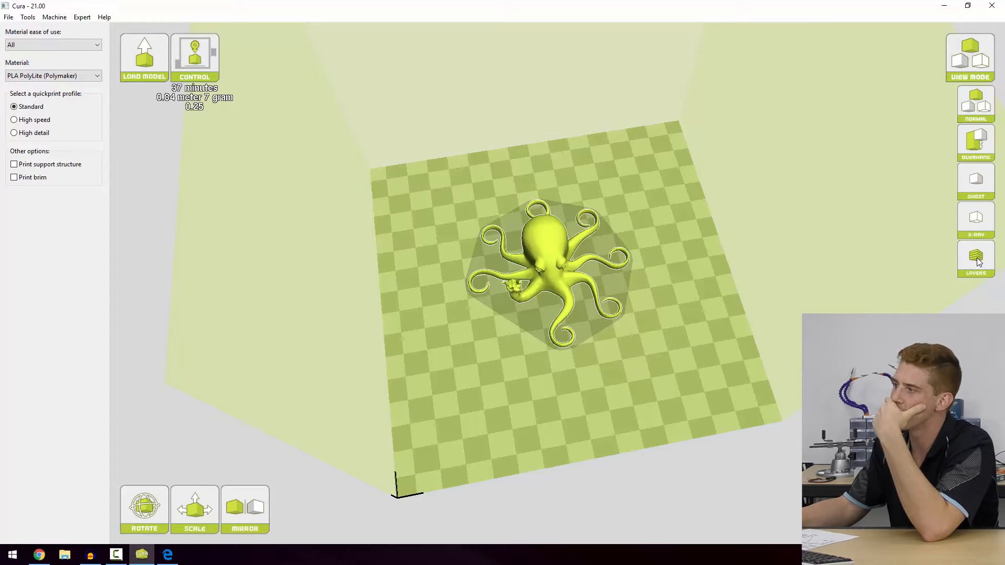
mouse_move(975, 122)
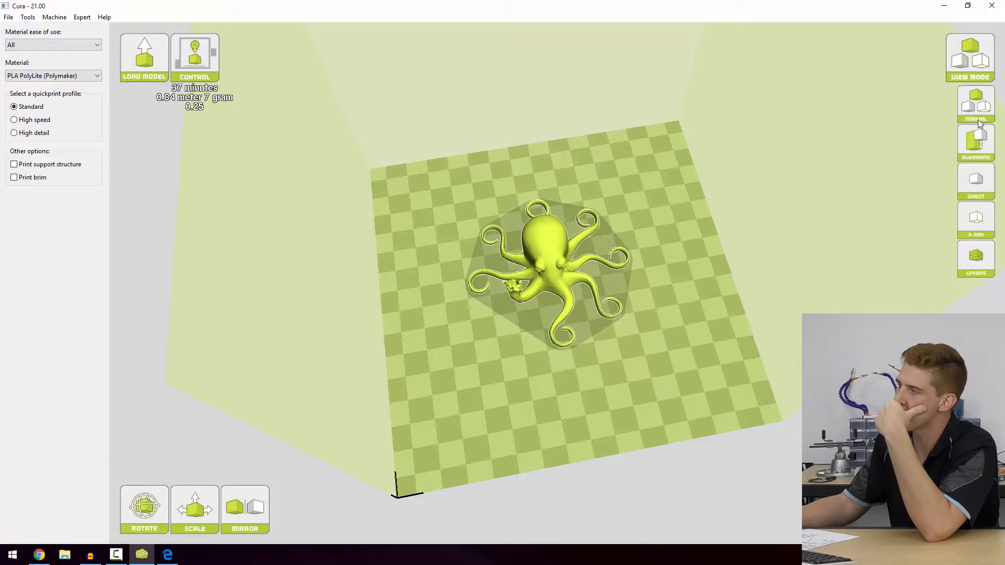
mouse_move(975, 230)
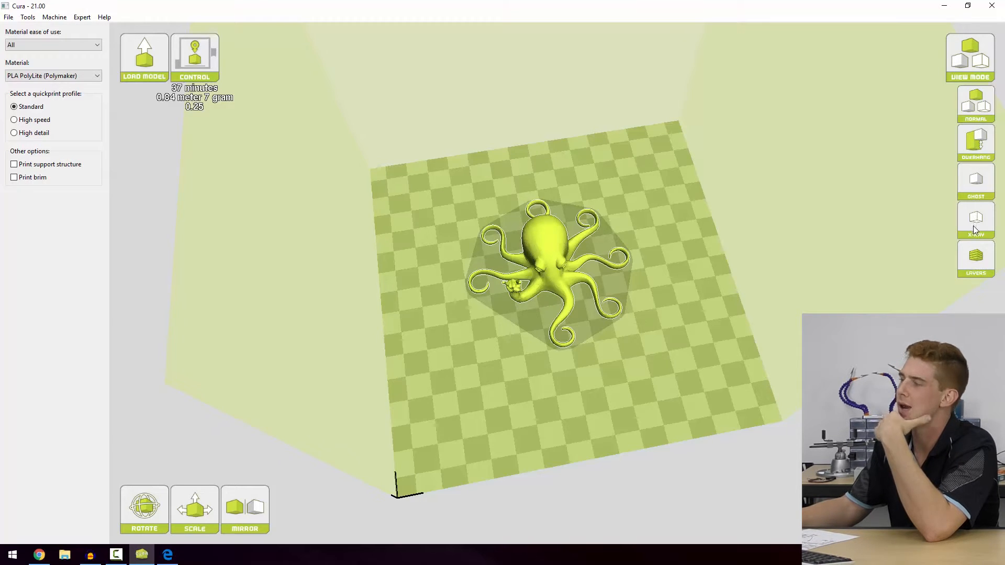
click(974, 259)
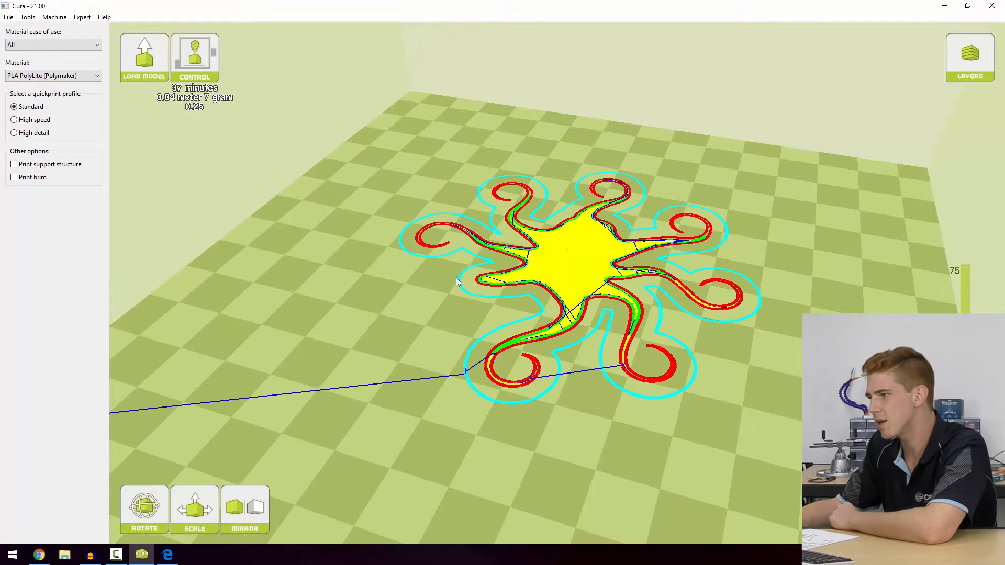
mouse_move(450, 338)
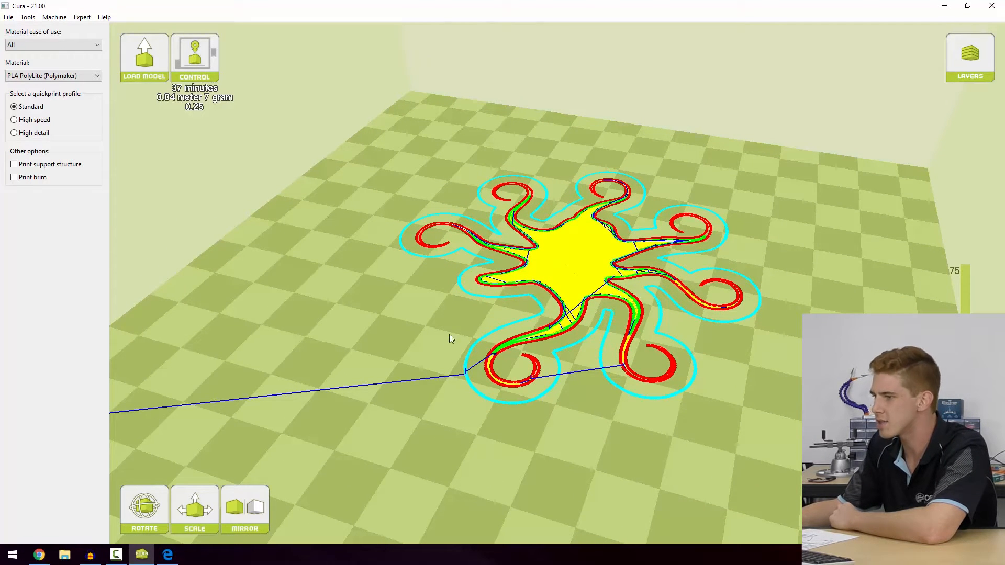
mouse_move(208, 406)
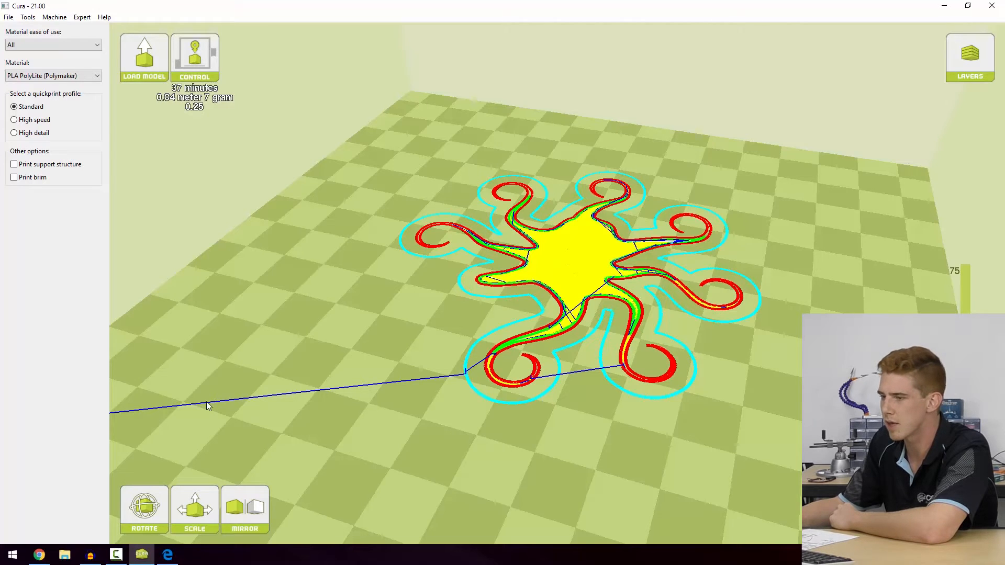
mouse_move(452, 377)
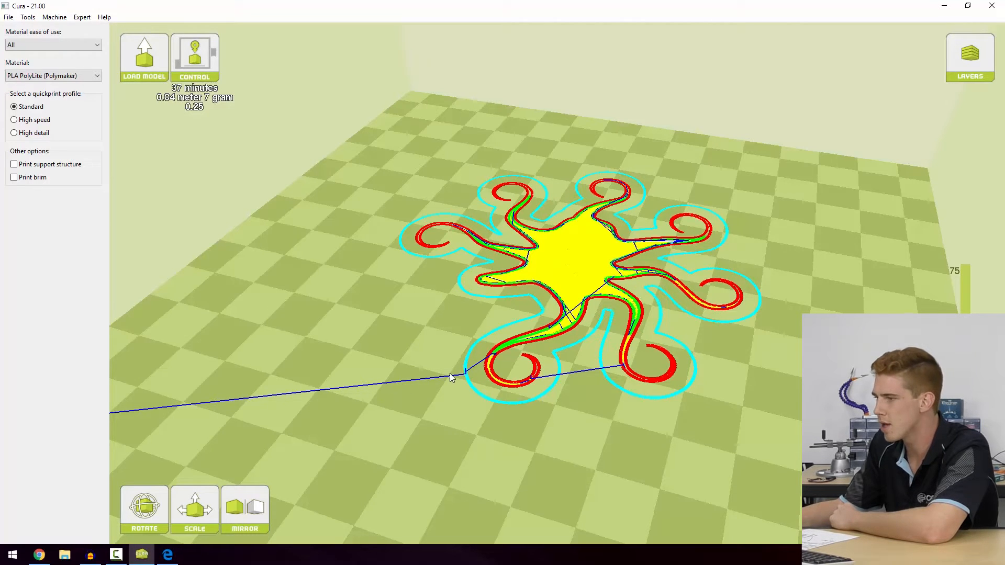
mouse_move(52, 434)
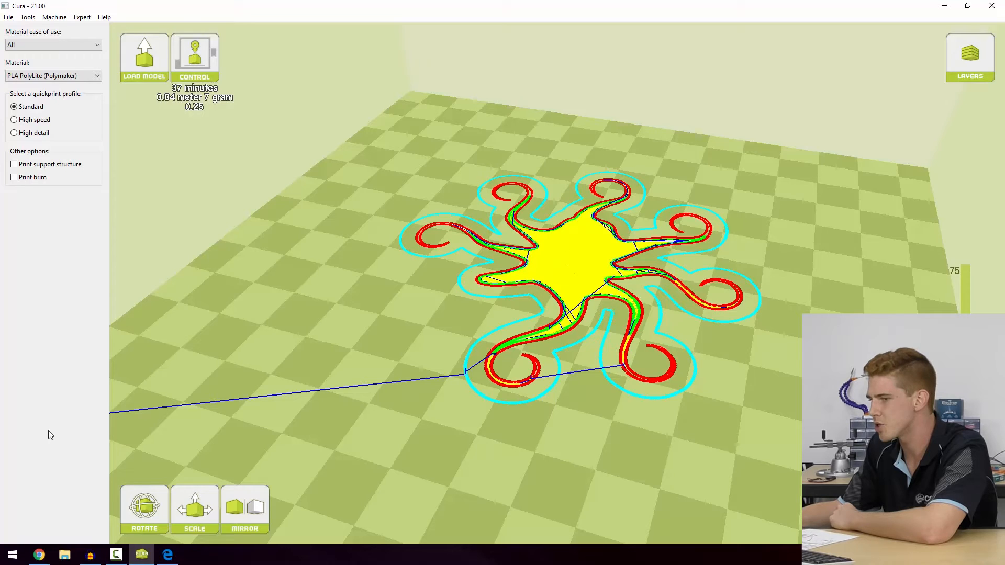
mouse_move(475, 383)
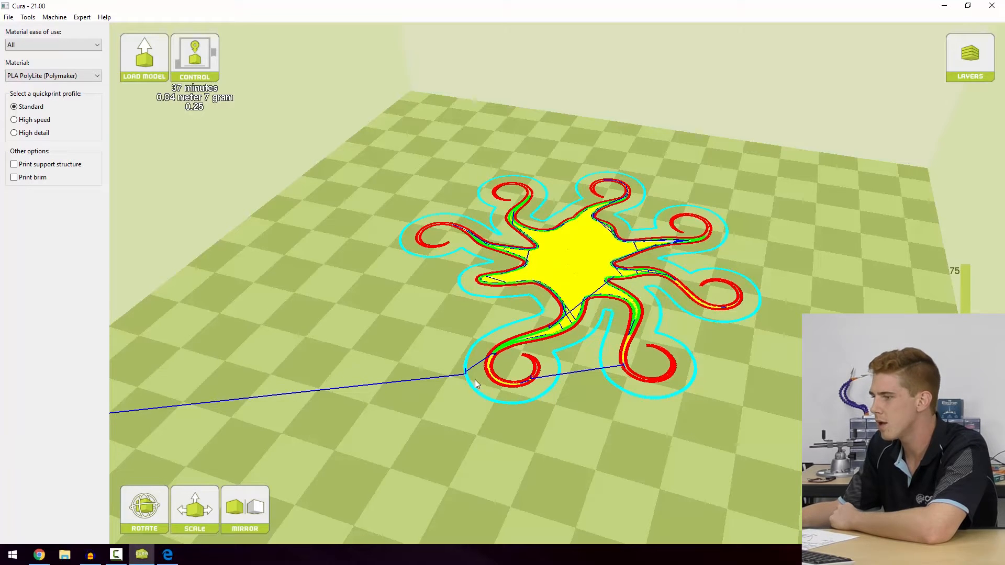
mouse_move(471, 287)
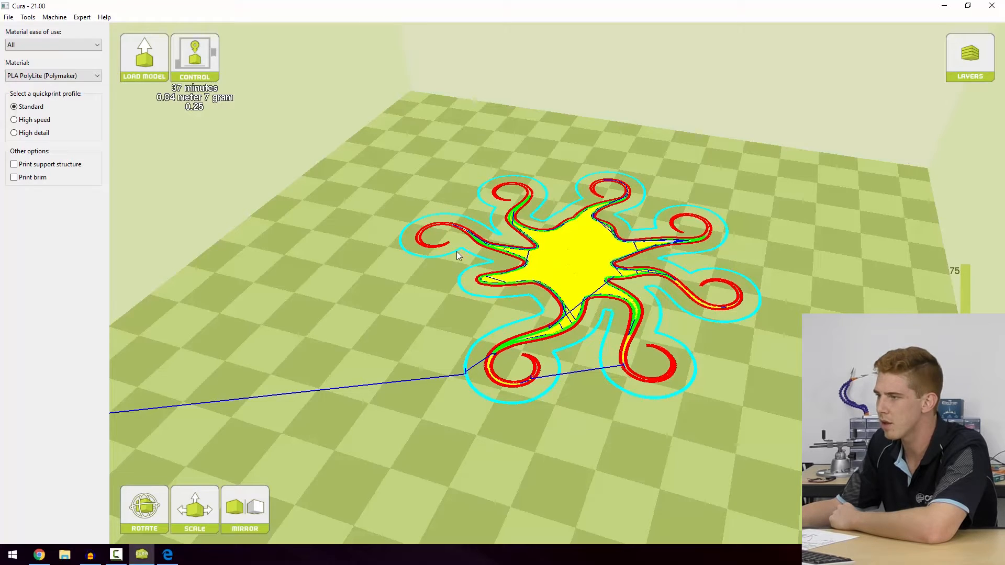
mouse_move(498, 230)
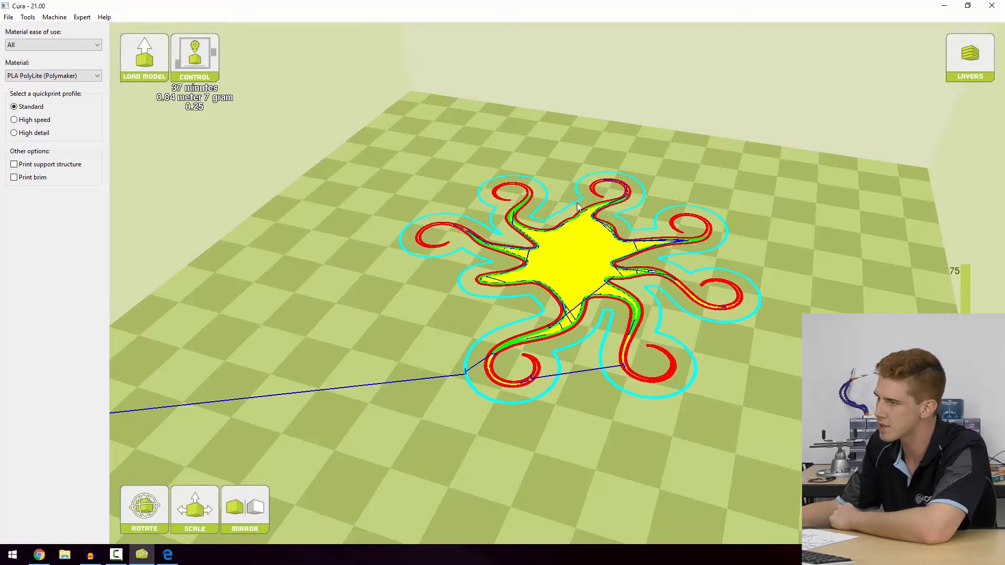
mouse_move(154, 174)
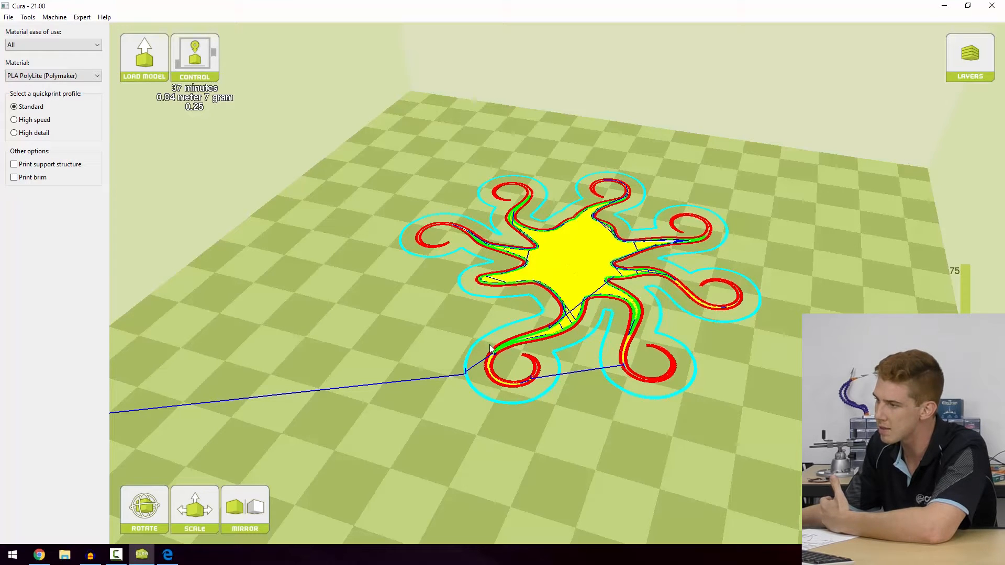
mouse_move(487, 343)
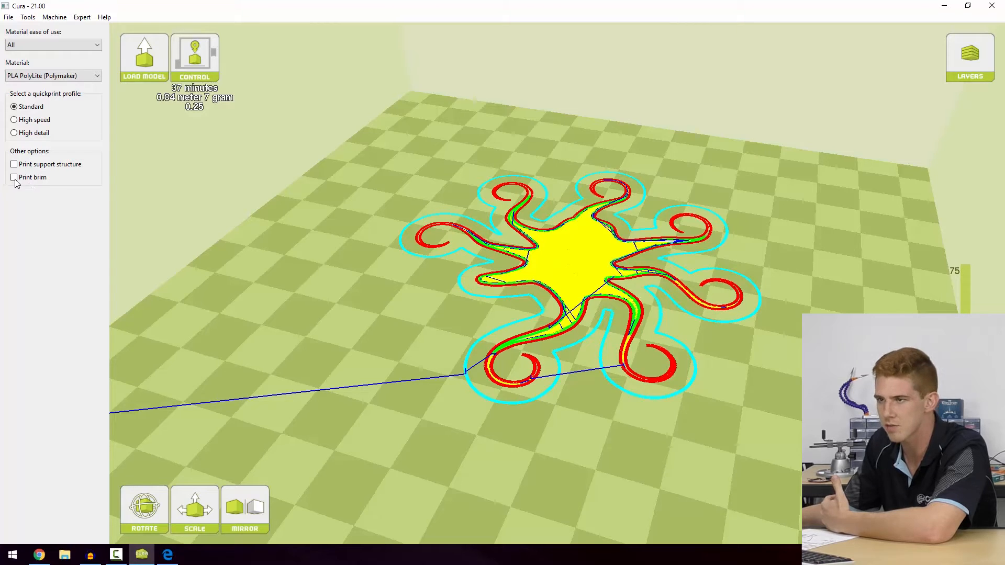
Enable Print brim, giving a wide brim and a 42-minute, 1.03 m, 8 g estimate
click(13, 178)
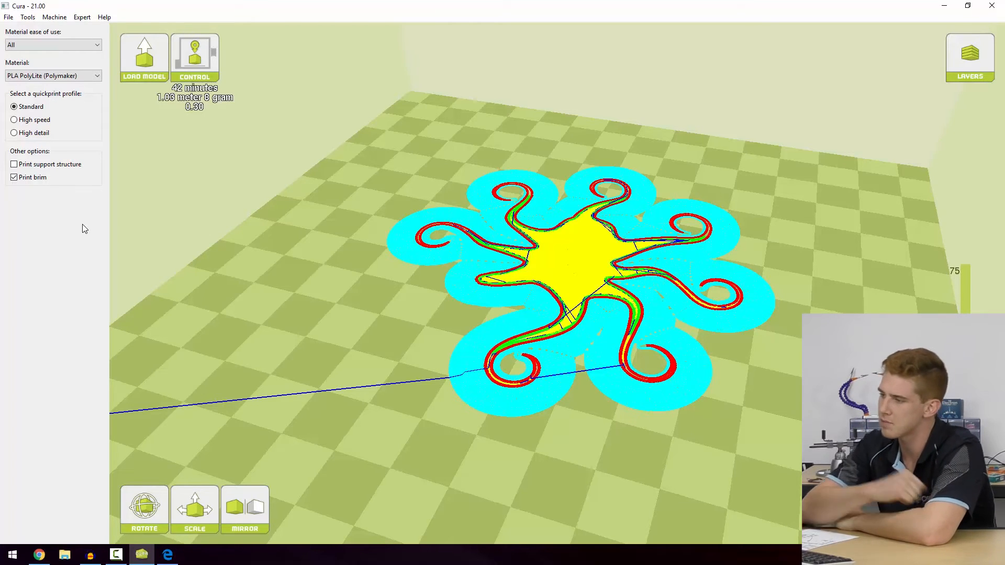
mouse_move(653, 350)
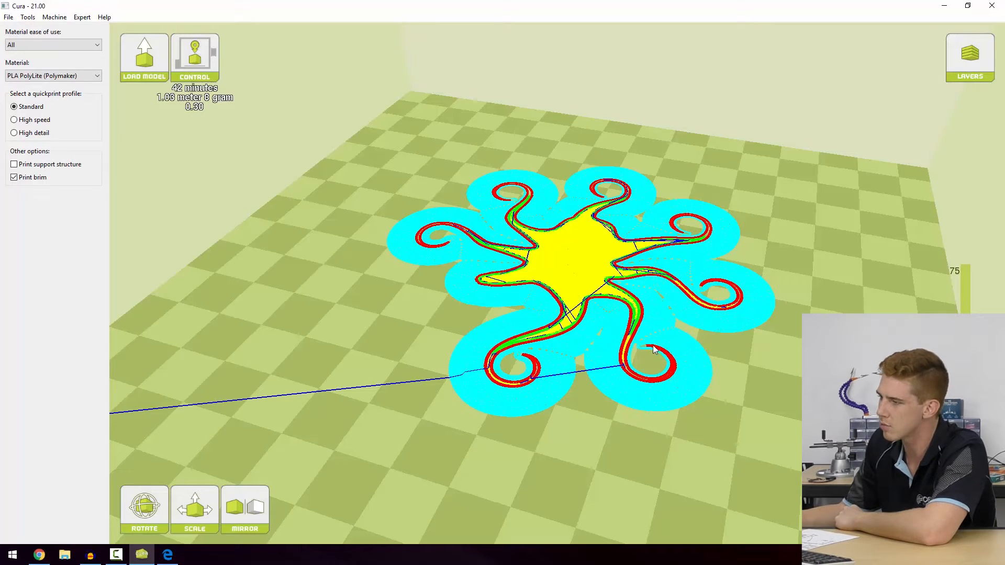
mouse_move(622, 358)
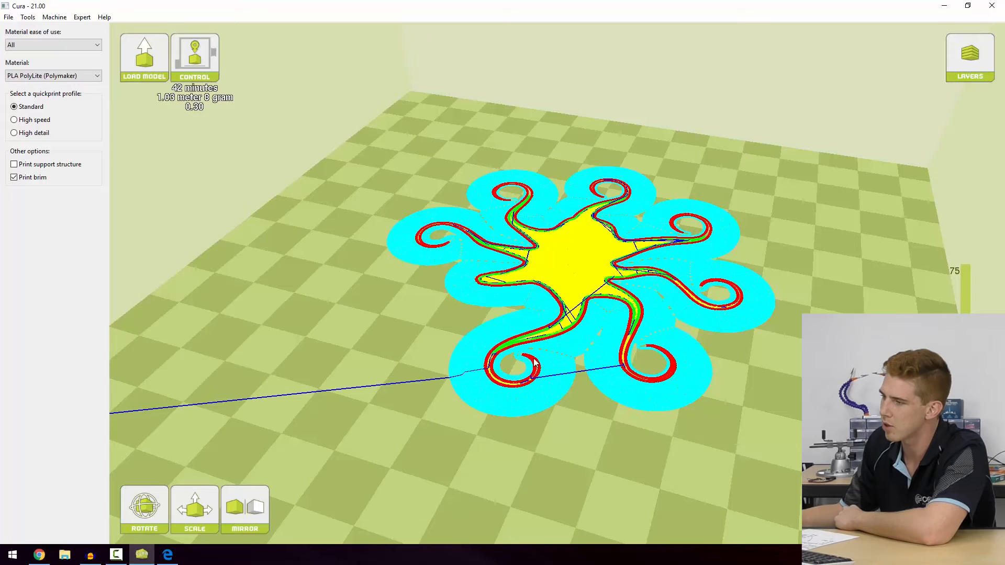
mouse_move(531, 364)
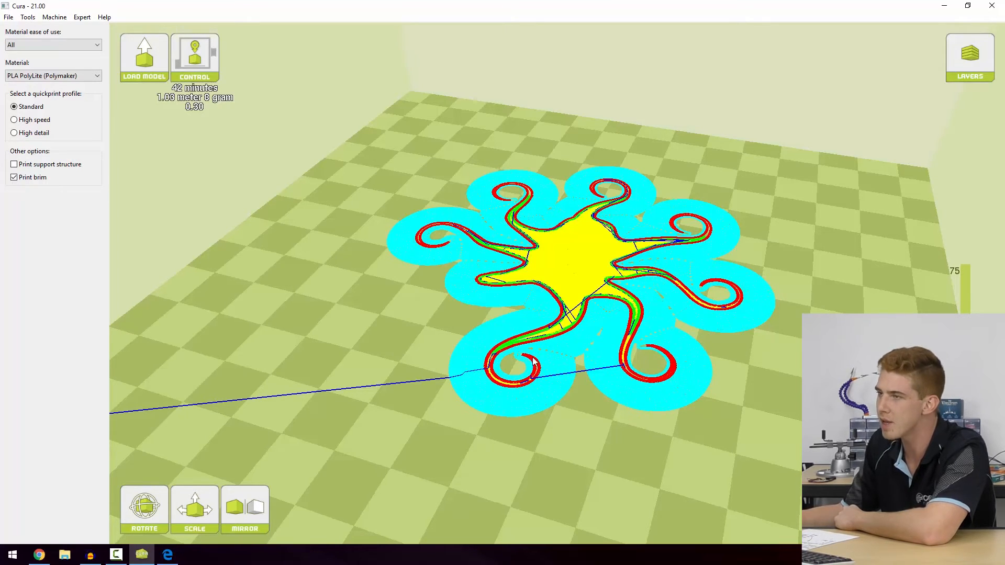
mouse_move(558, 377)
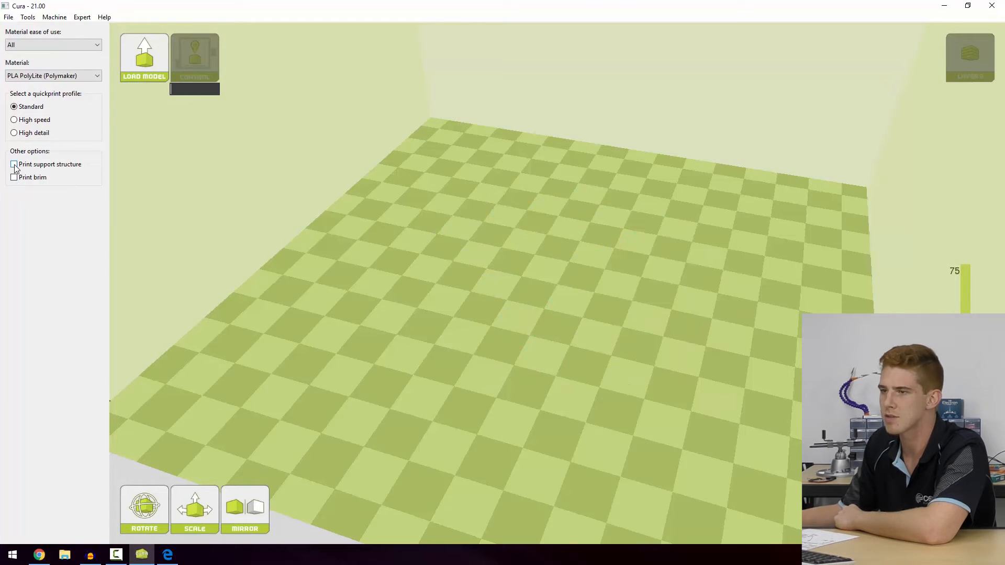
Remove the brim again, then switch the view mode to Overhang to mark overhanging areas red
click(144, 56)
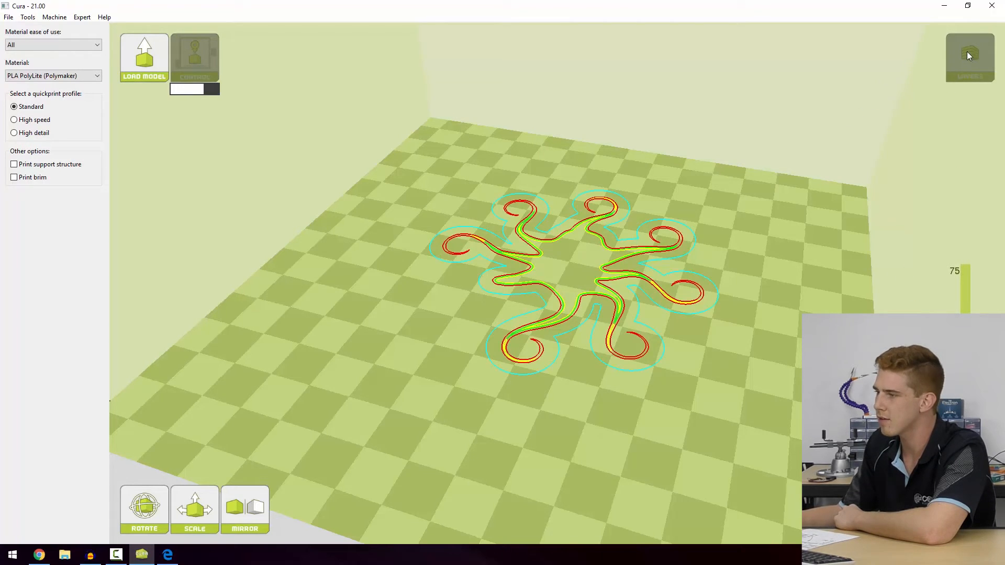
click(969, 56)
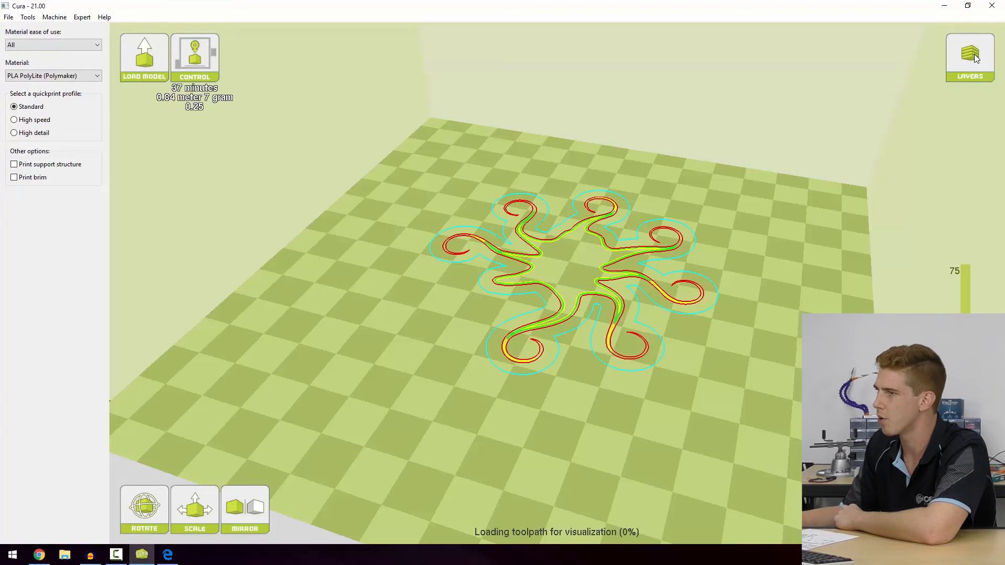
click(969, 57)
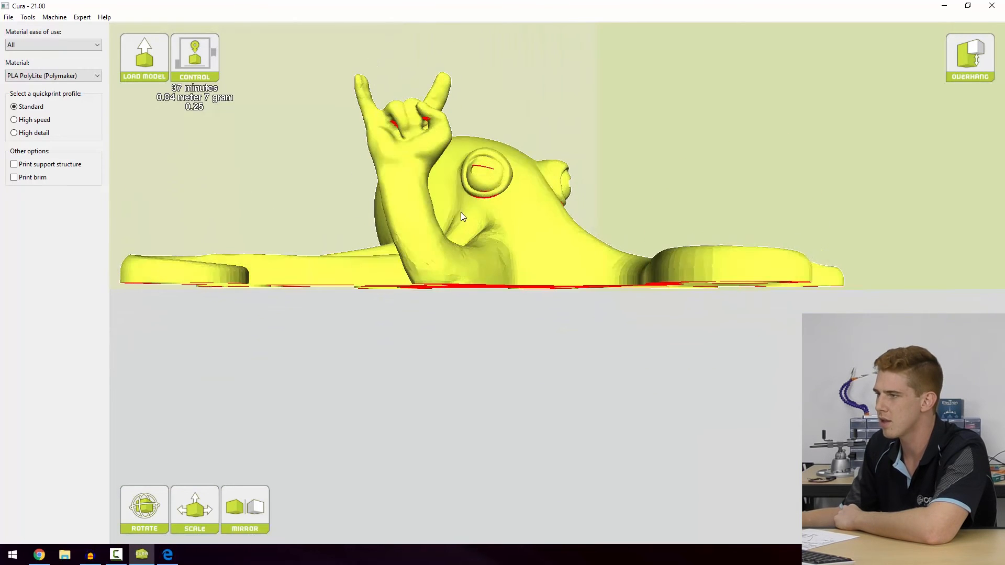
scroll(up, 3)
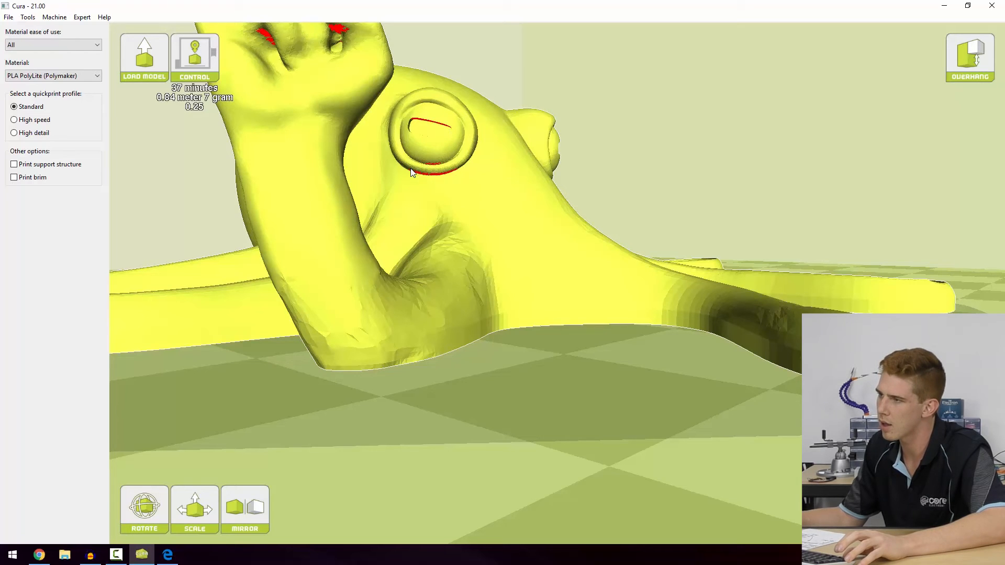
mouse_move(502, 222)
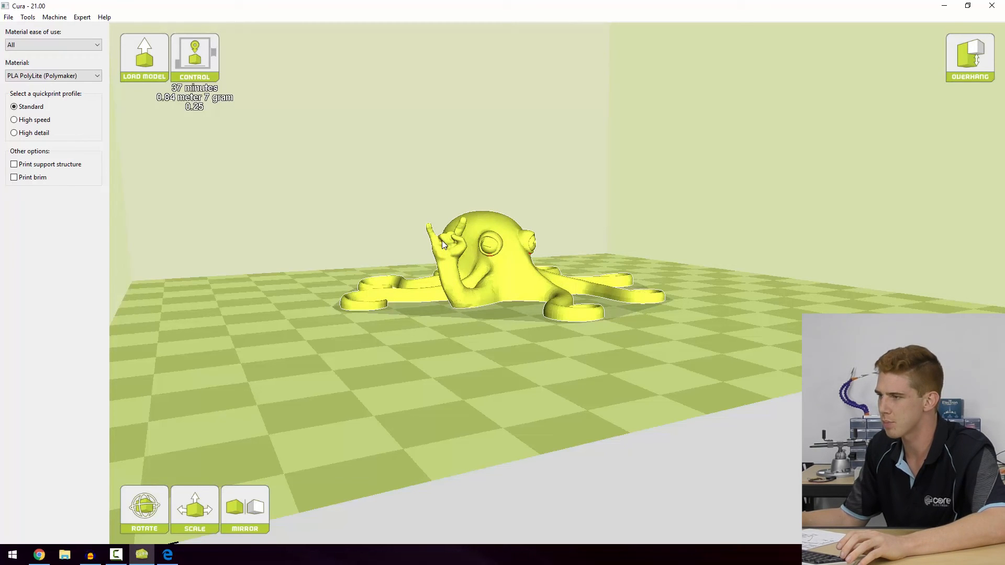
mouse_move(473, 314)
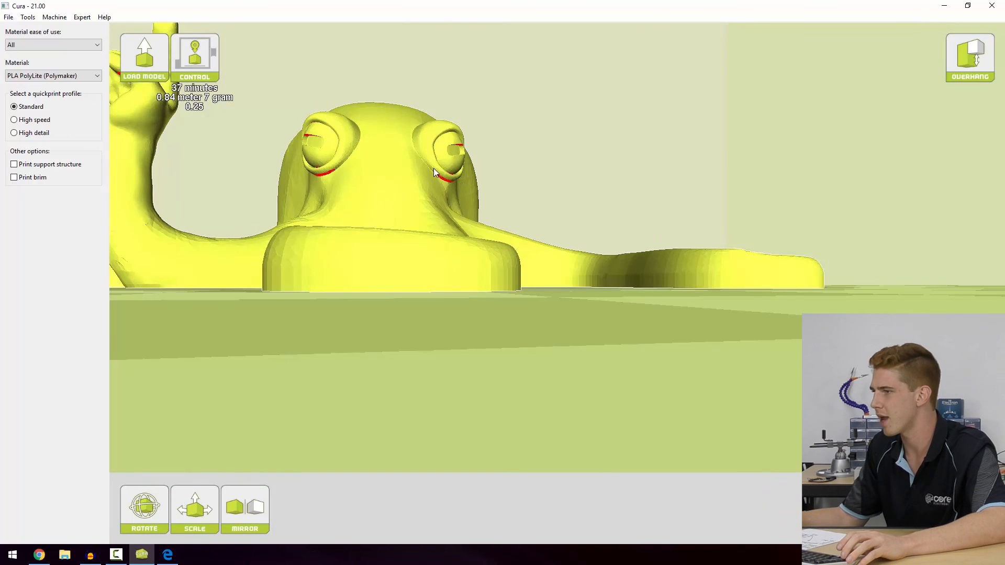
mouse_move(455, 211)
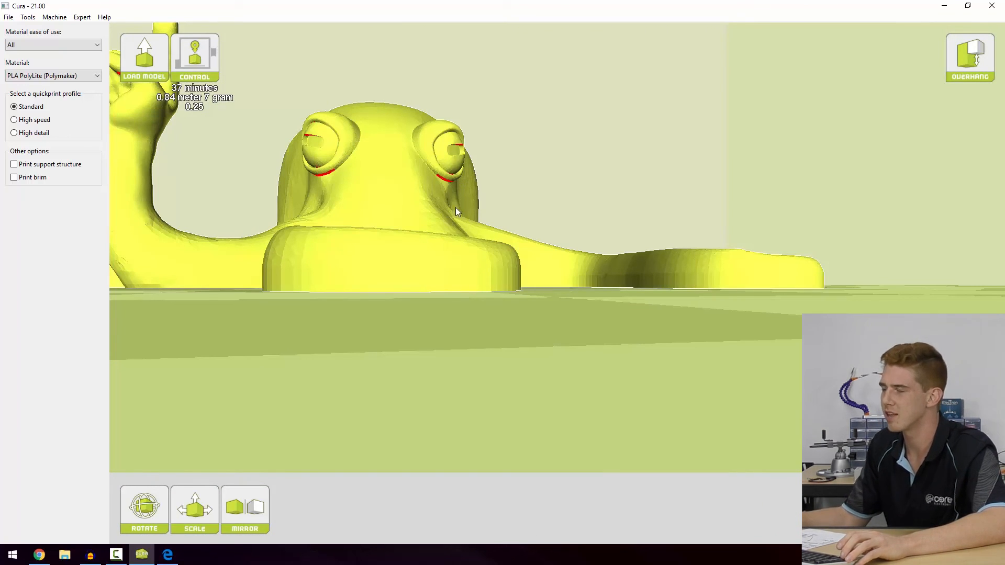
mouse_move(466, 212)
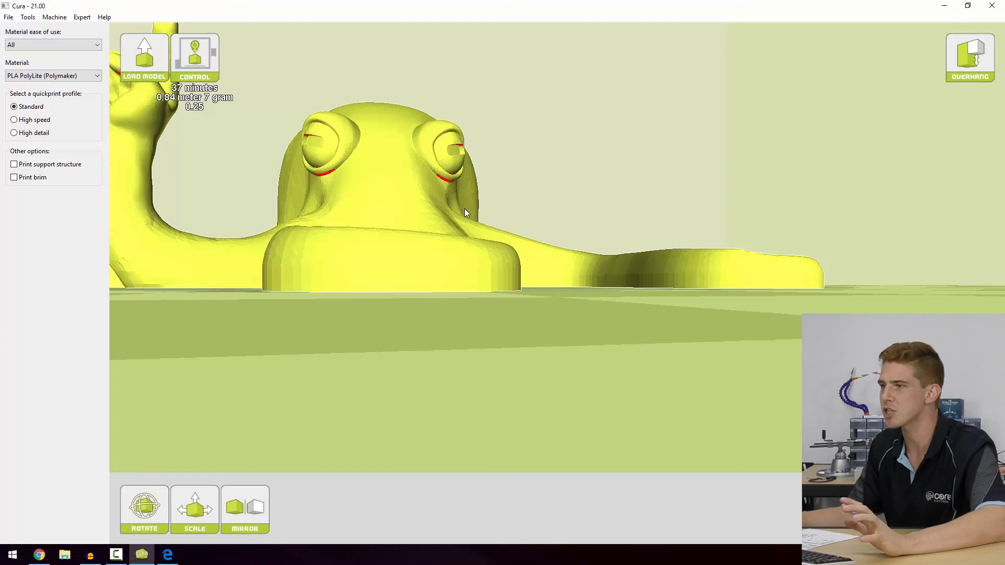